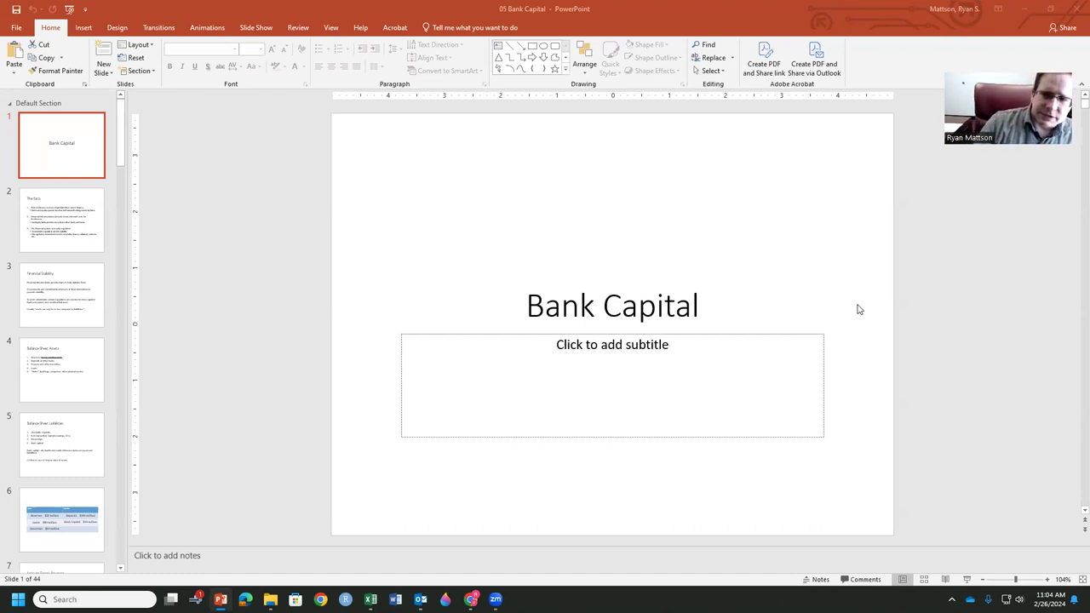
Show slide 2, 'The facts', with its three points on finance and regulation.
click(61, 220)
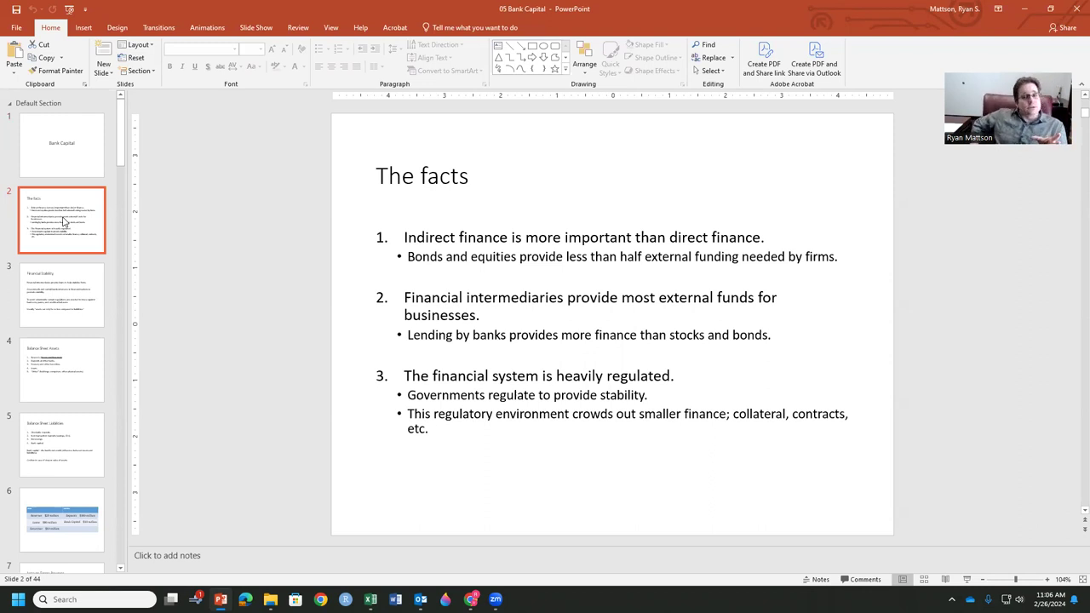
Show slide 3, 'Financial Stability', on intermediaries, intervention and bank-run regulation.
click(61, 293)
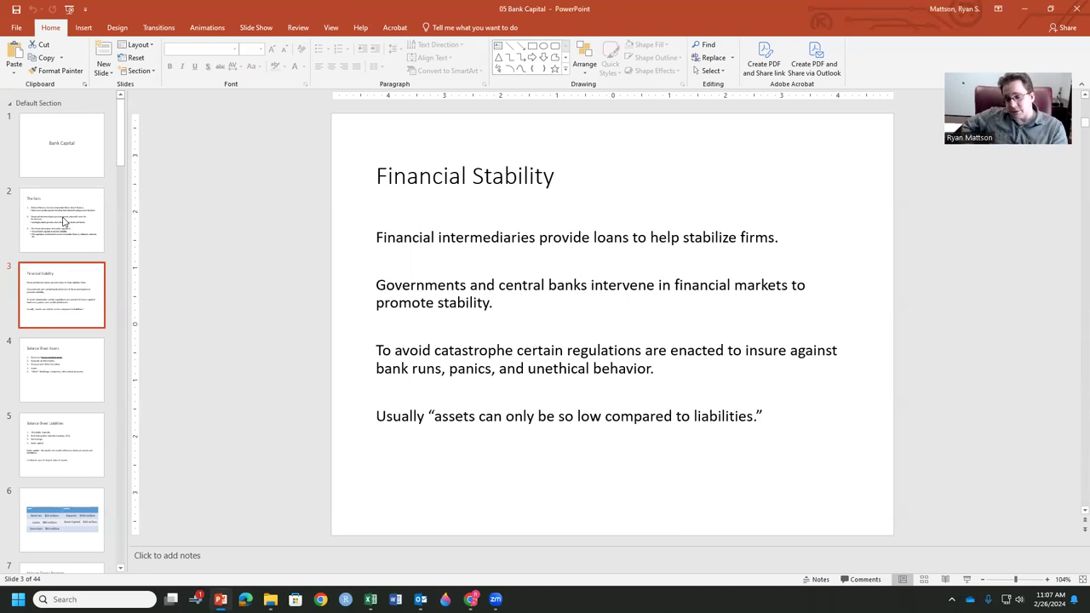
Show slide 4, 'Balance Sheet Assets', listing reserves, deposits, securities and loans.
click(61, 367)
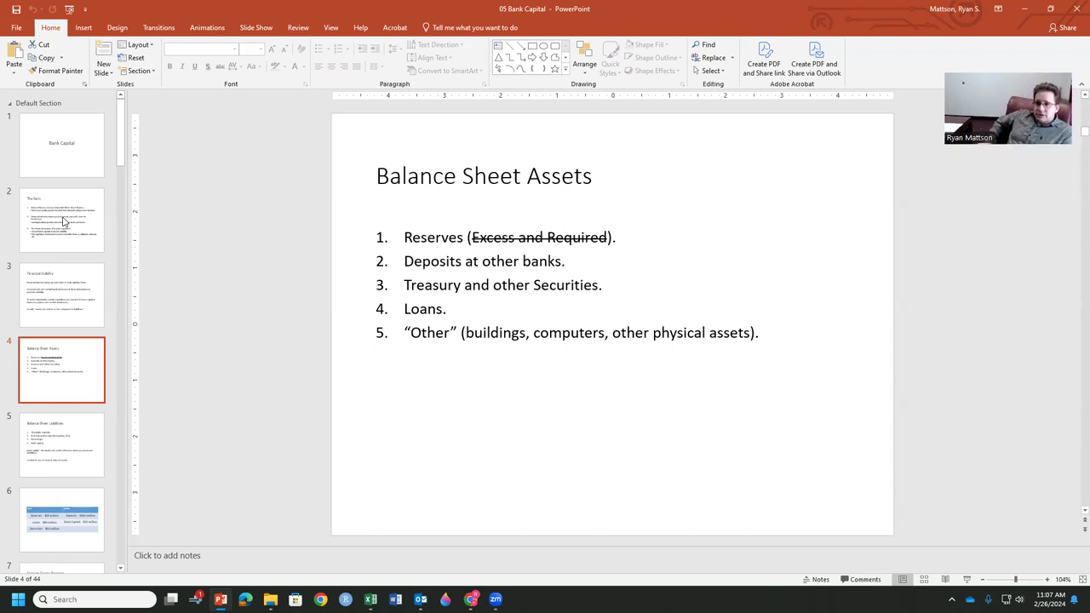
Show slide 5, 'Balance Sheet Liabilities', on deposits, borrowings and bank capital.
click(61, 443)
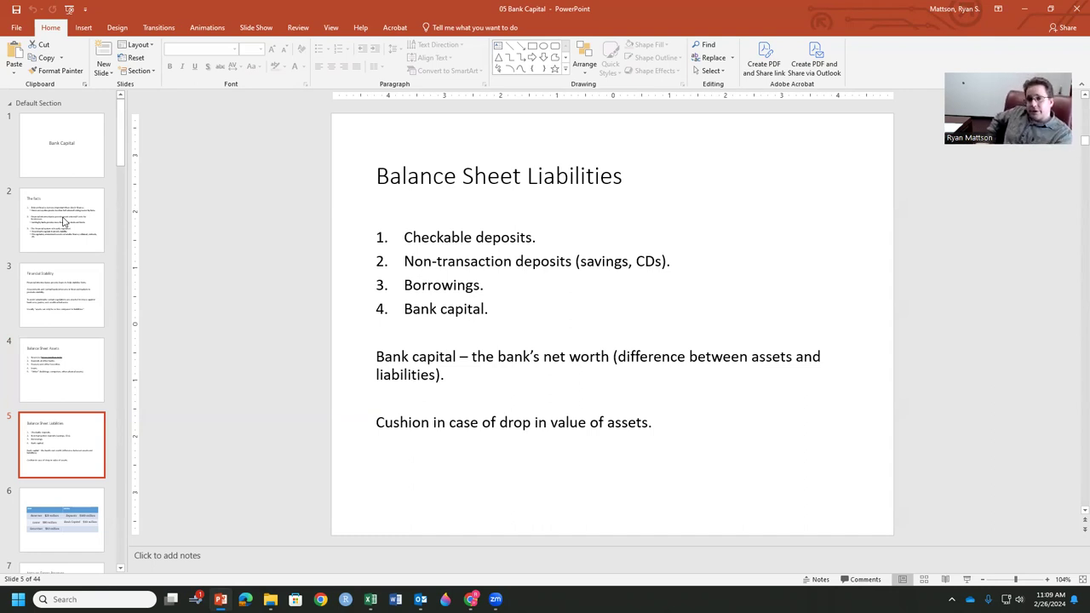
Show slide 6 with the sample balance sheet: $20M reserves, $80M loans, $10M capital.
click(61, 519)
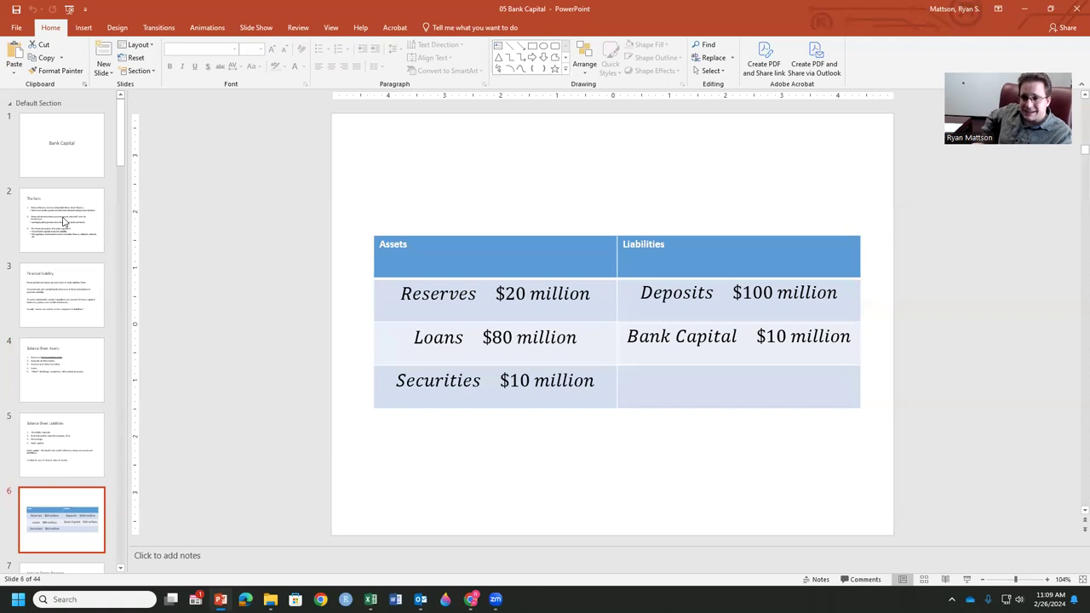
click(62, 429)
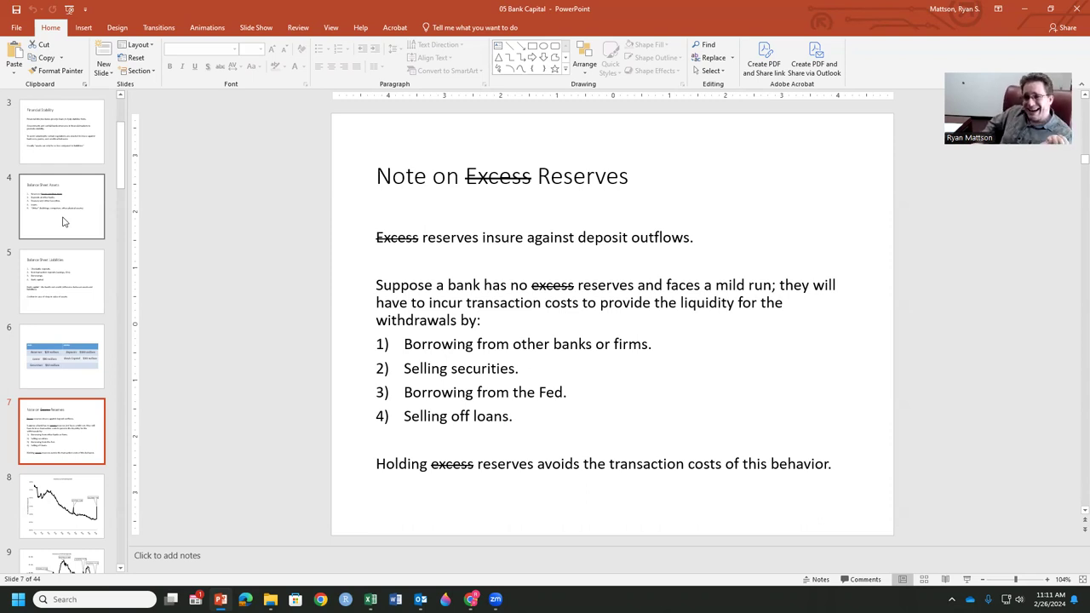
mouse_move(61, 205)
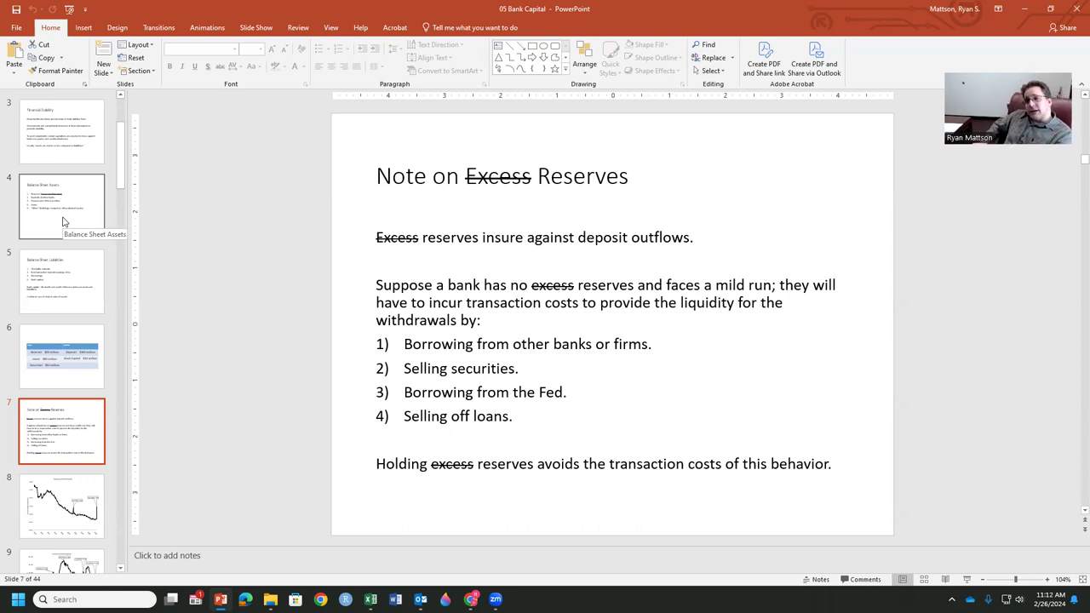
Show slide 8, the 1990-2008 reserves-to-deposits chart with its 2001 and 2008 spikes.
click(61, 504)
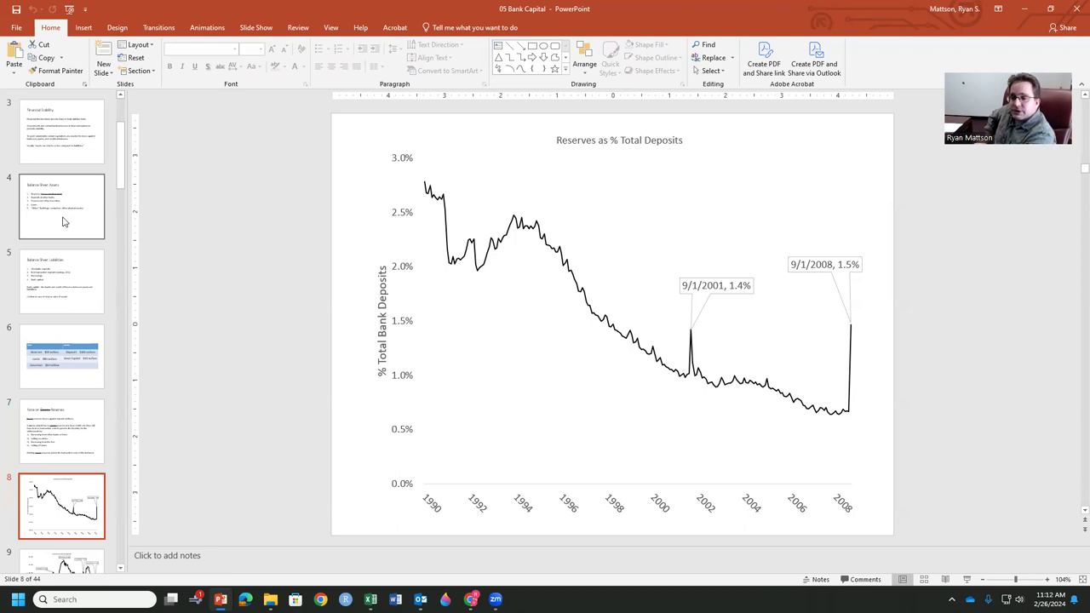
mouse_move(701, 344)
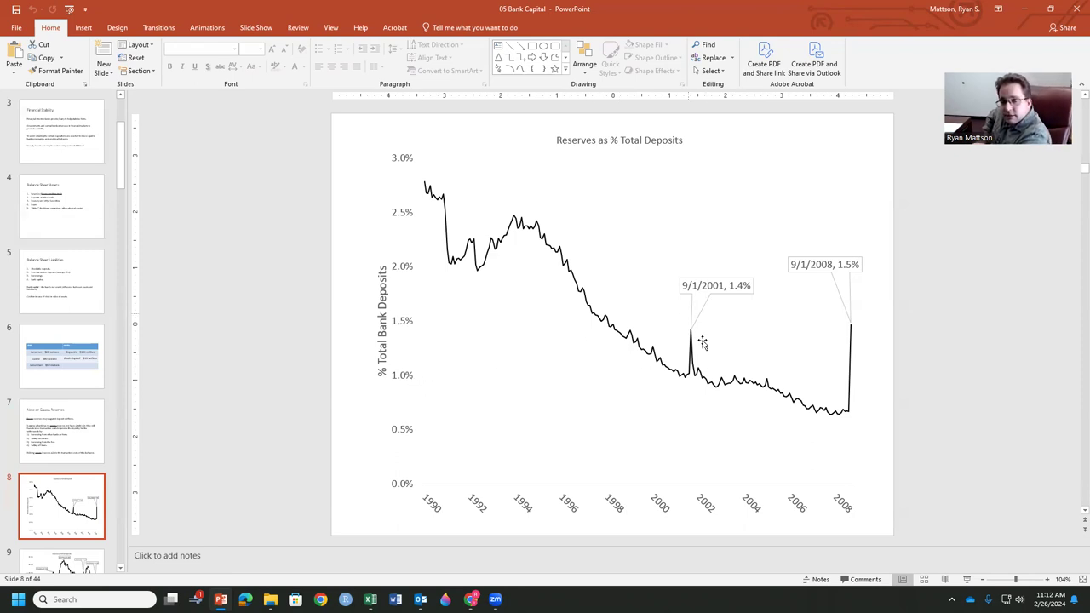
mouse_move(712, 372)
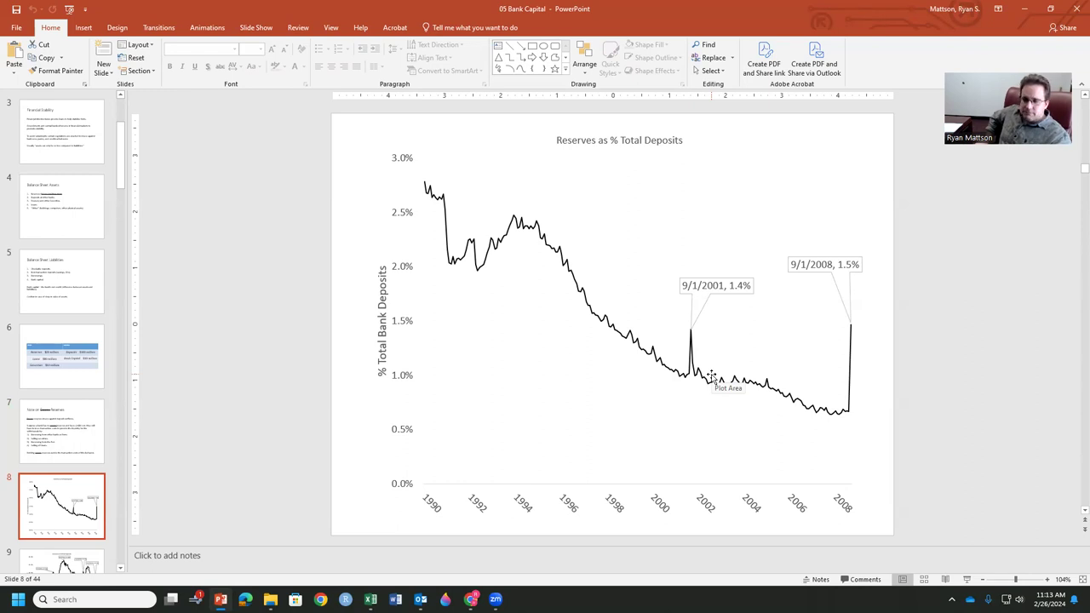
Show slide 9, the 2005-2023 reserves chart peaking at 27.8% in August 2014.
click(61, 429)
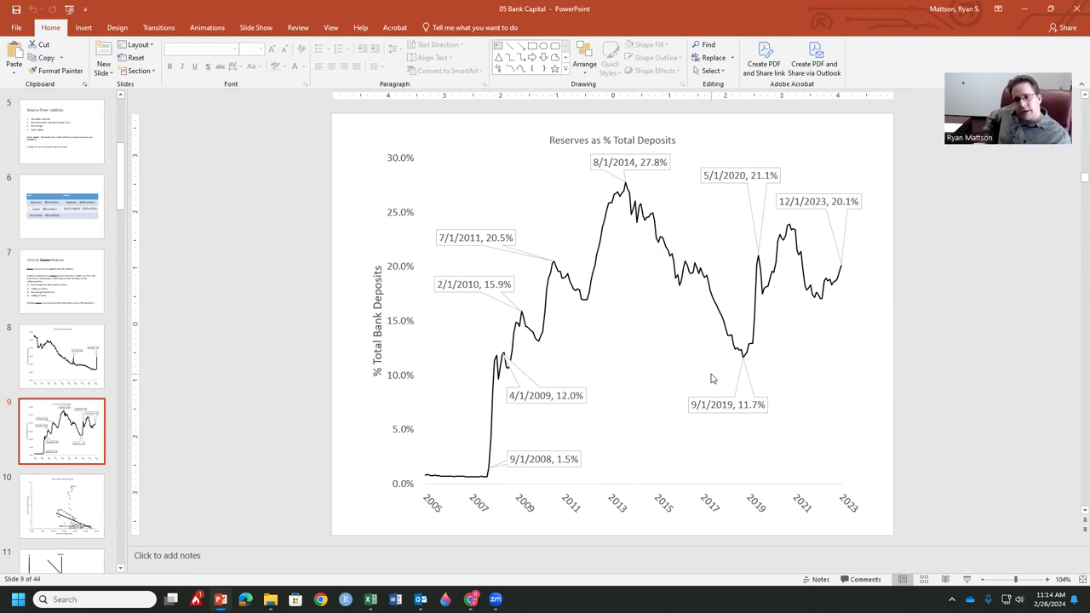
mouse_move(633, 348)
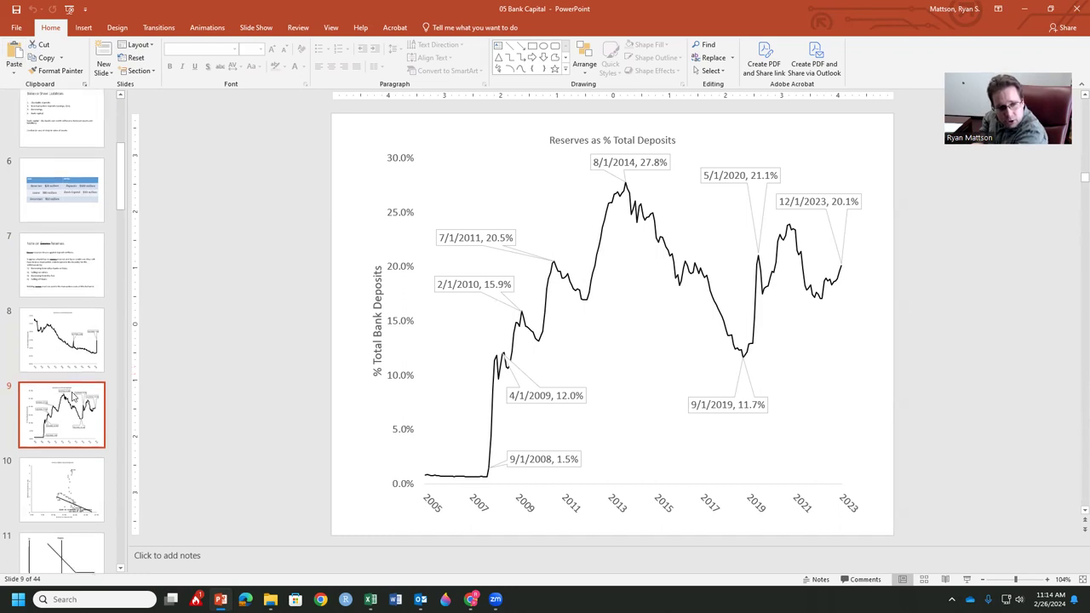
scroll(down, 3)
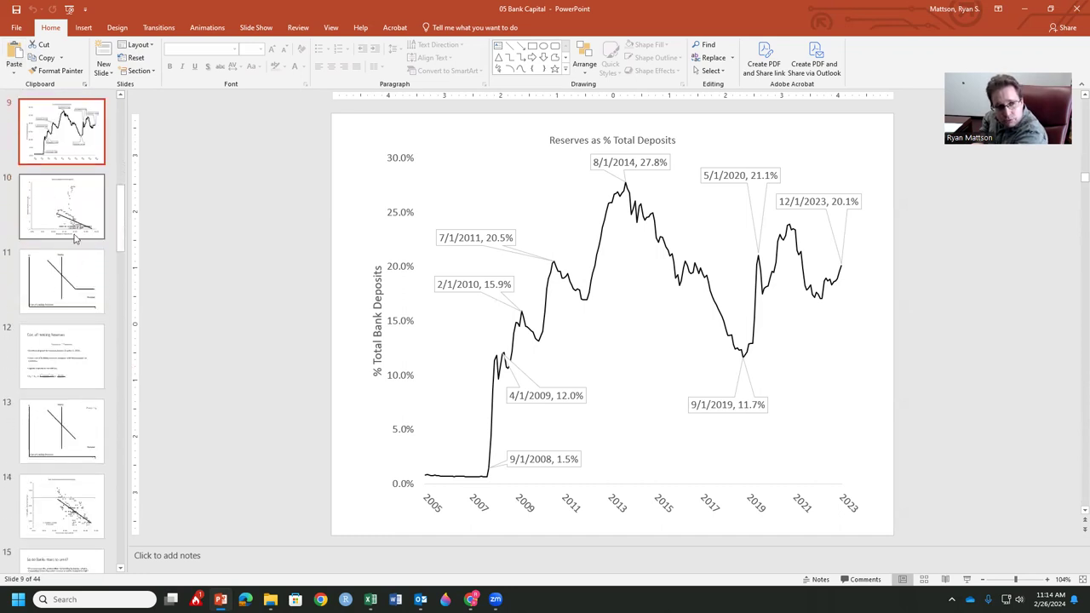
Pass the reserve rate scatter on slide 10 to the reserves supply-and-demand diagram on slide 11.
click(62, 206)
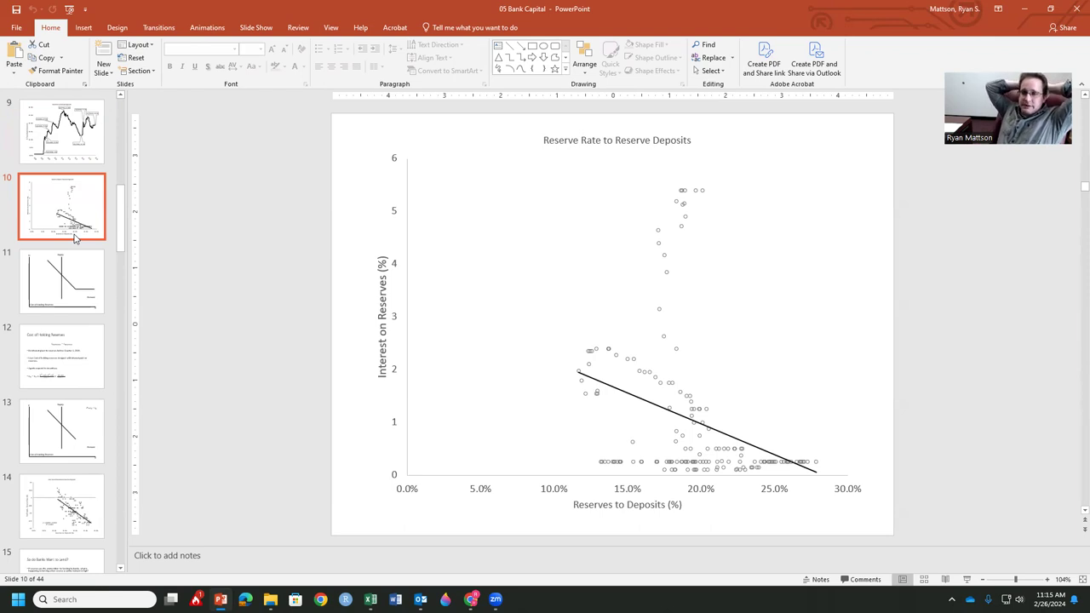
click(61, 281)
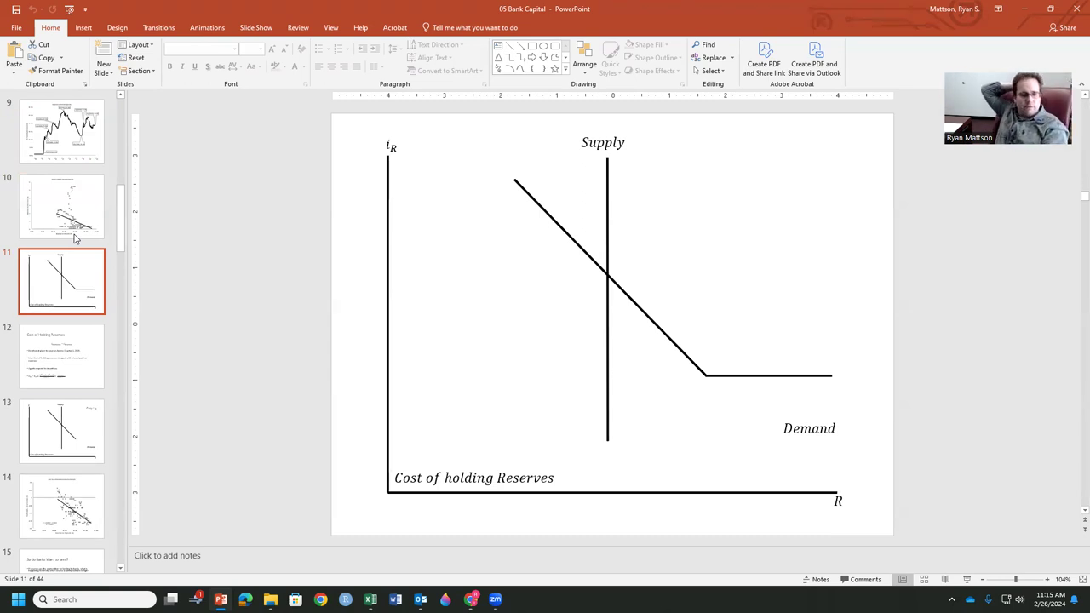
Pass the Cost of Holding Reserves slides to reach slide 15, 'So do Banks Want to Lend?'.
click(62, 356)
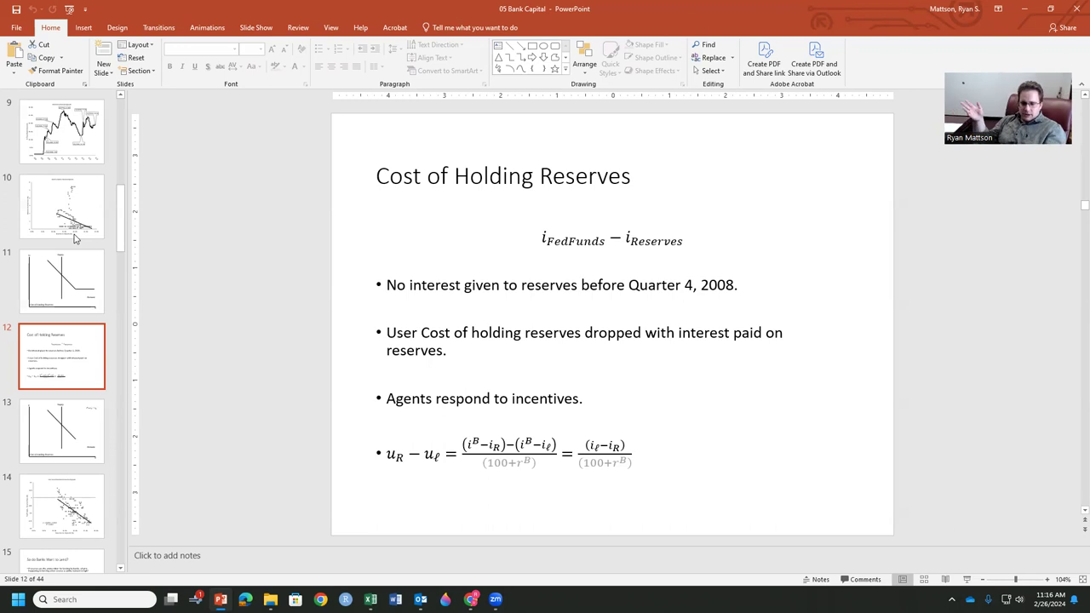
click(61, 430)
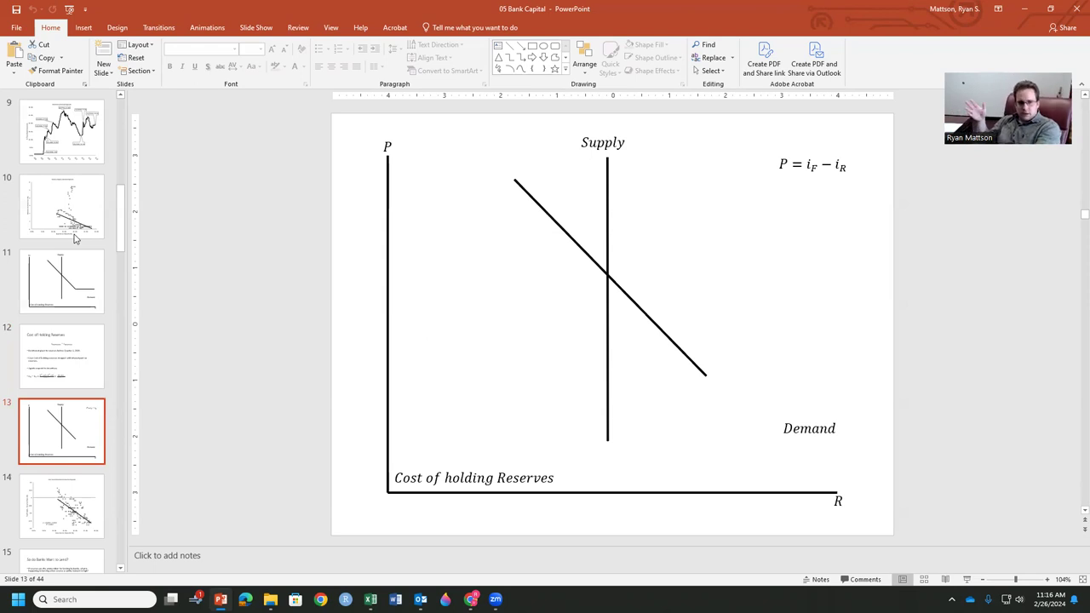
click(61, 504)
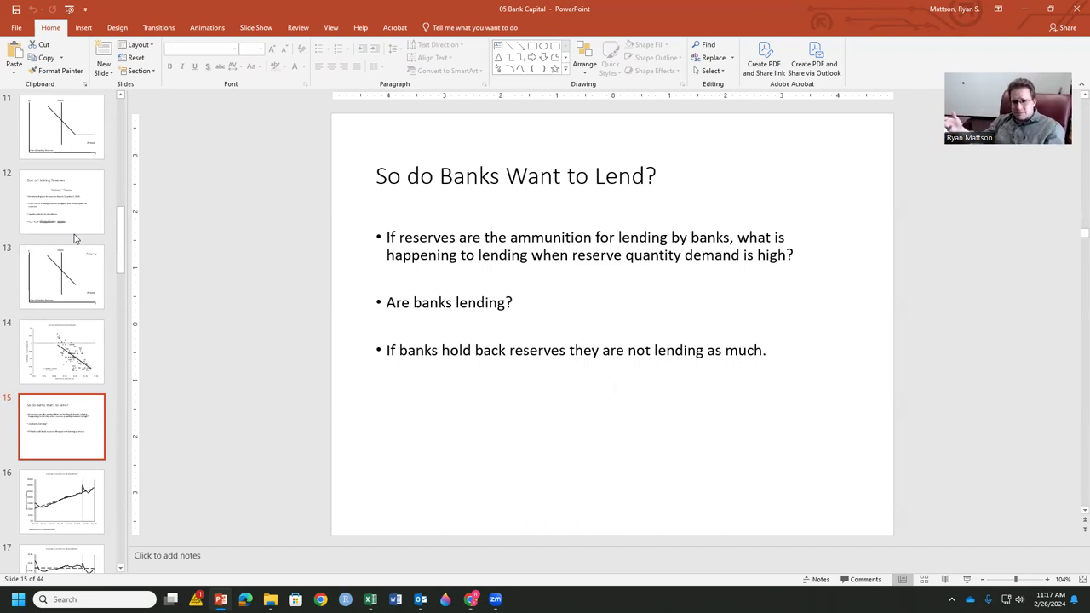
Show slide 16, the 2009-2023 commercial and industrial loans chart.
click(62, 501)
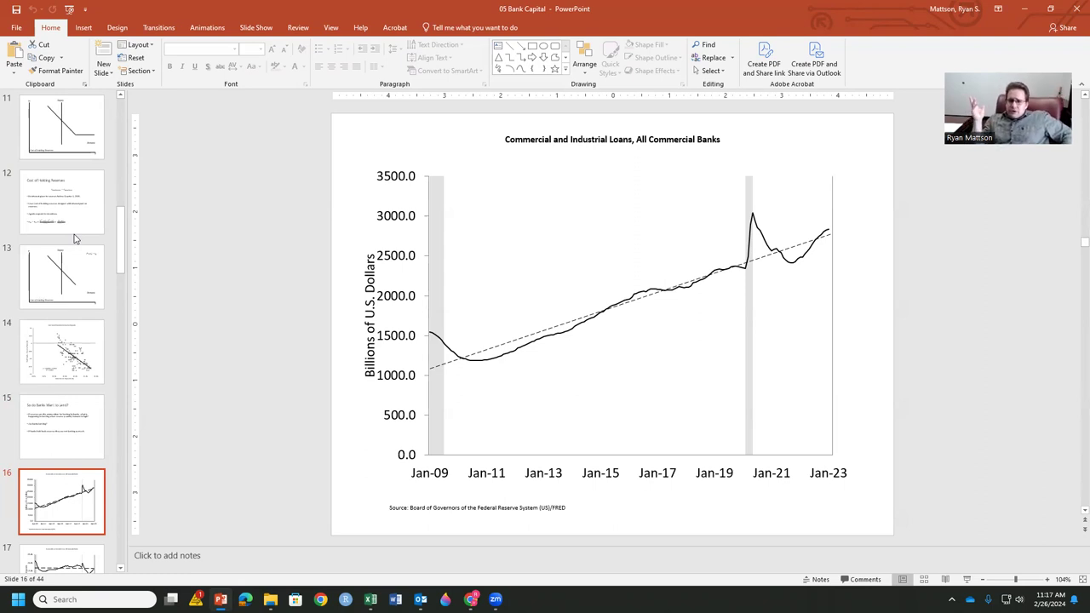
mouse_move(2, 348)
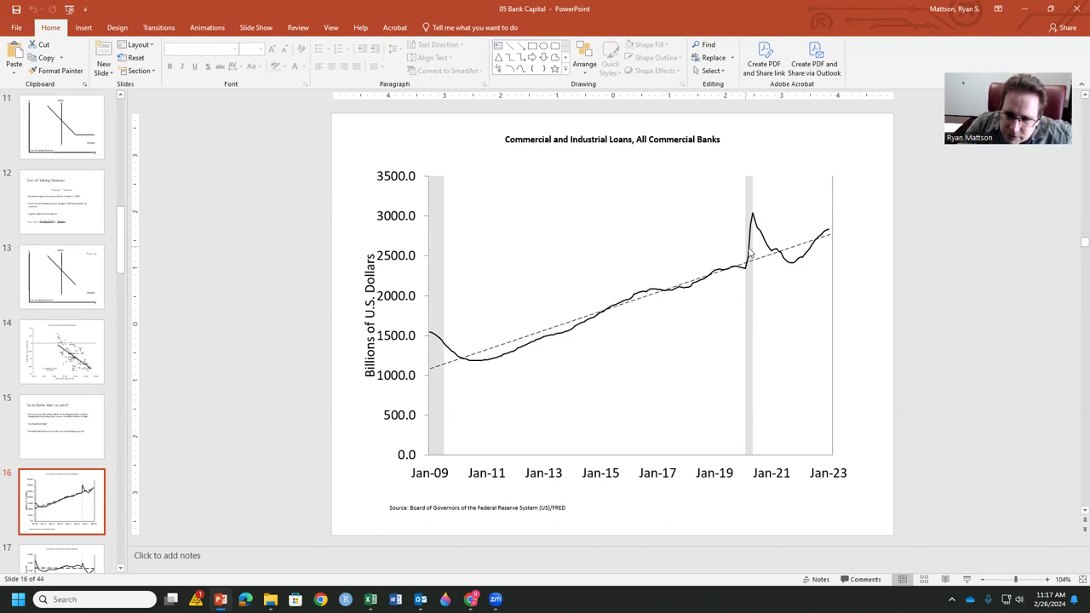
mouse_move(766, 225)
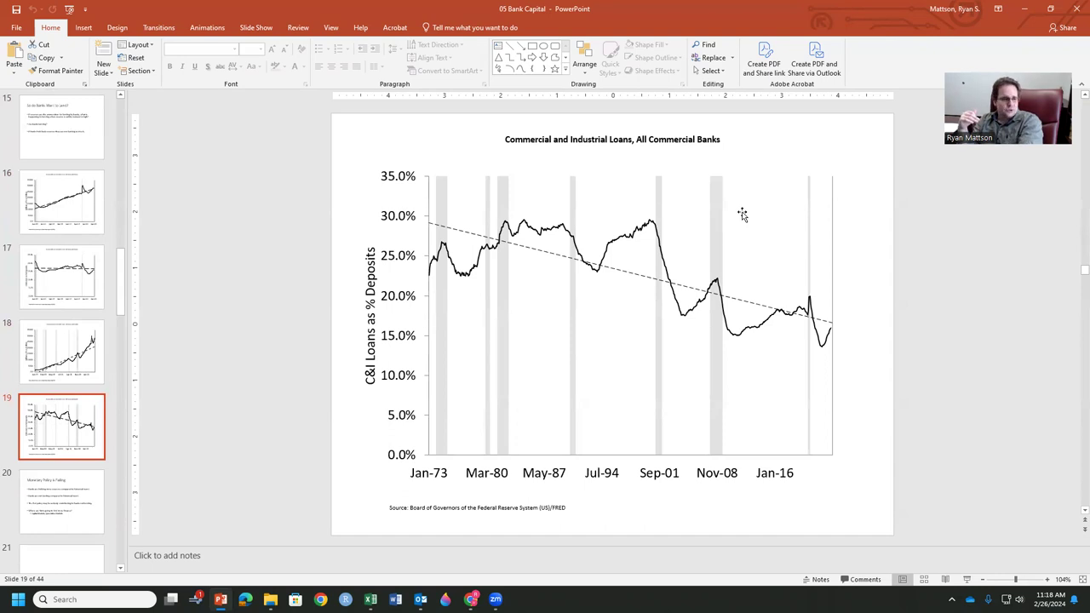
Show slide 20, 'Monetary Policy is Failing', summarizing banks holding reserves instead of lending.
click(61, 276)
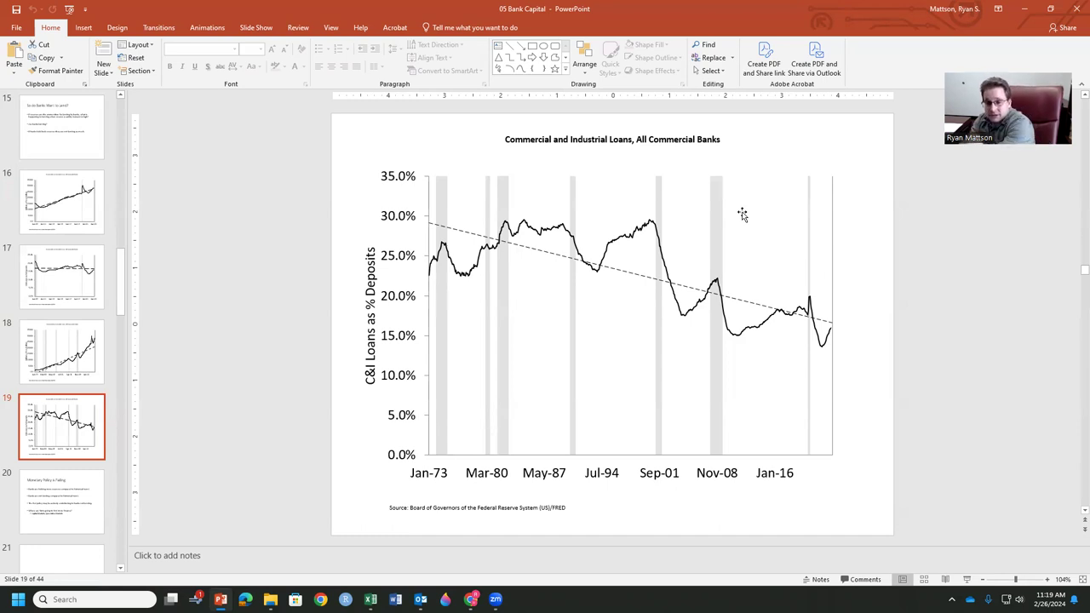
mouse_move(730, 334)
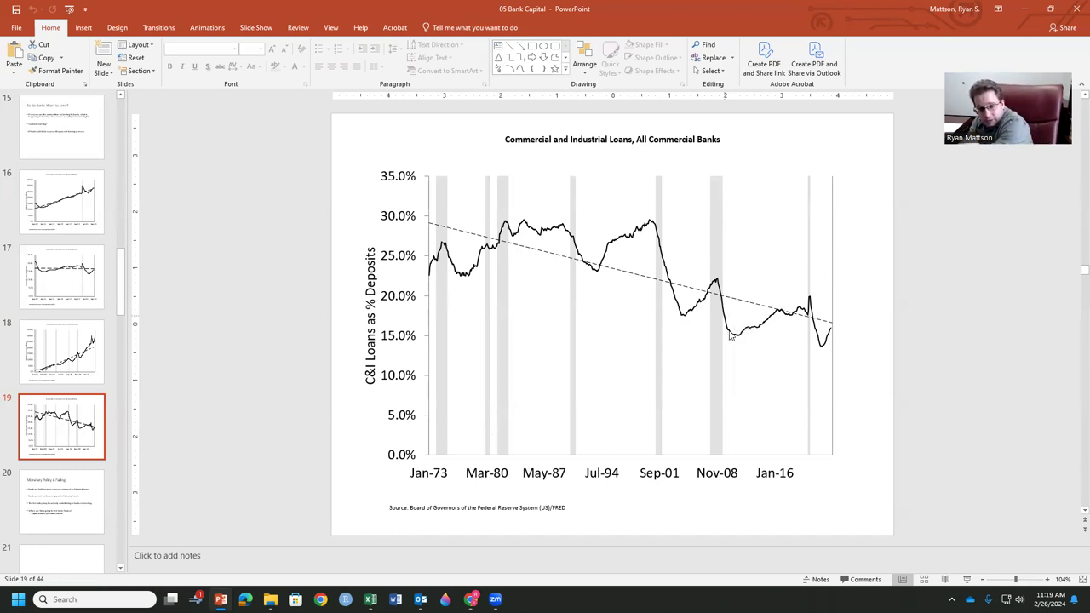
mouse_move(785, 324)
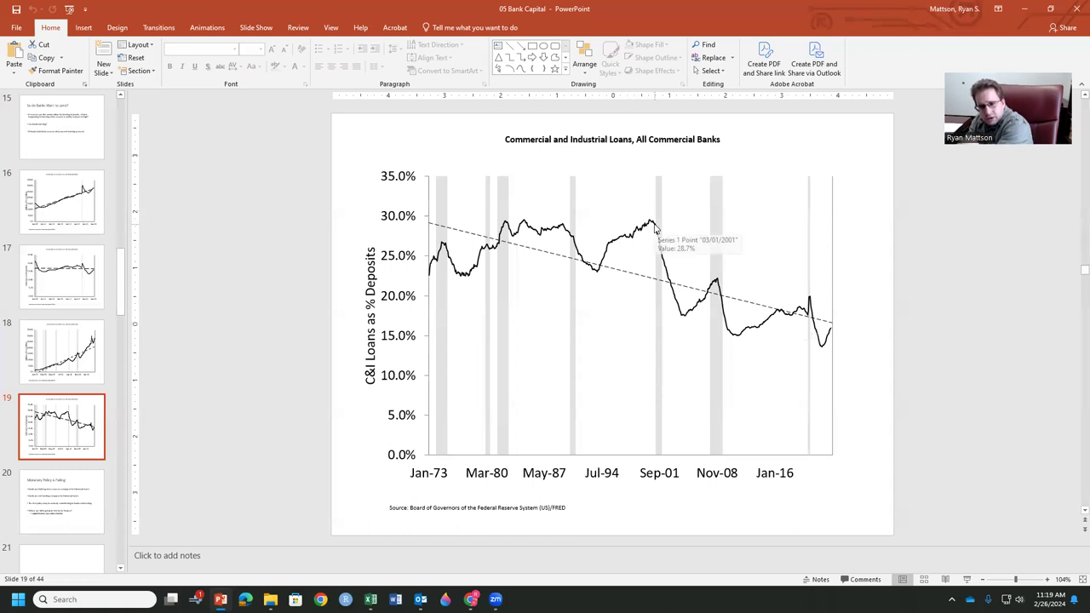
click(61, 500)
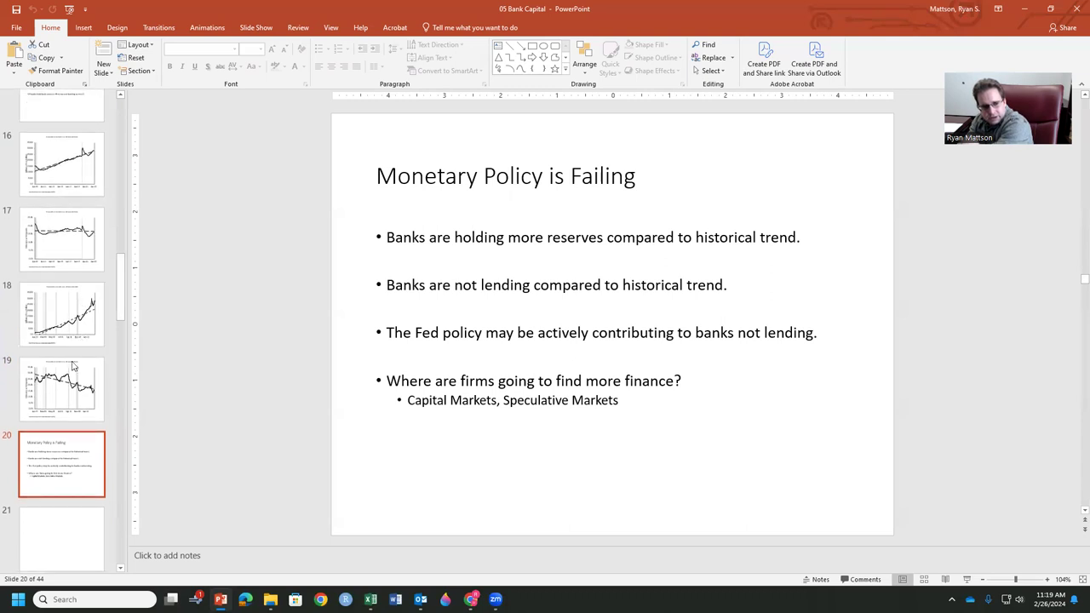
scroll(down, 3)
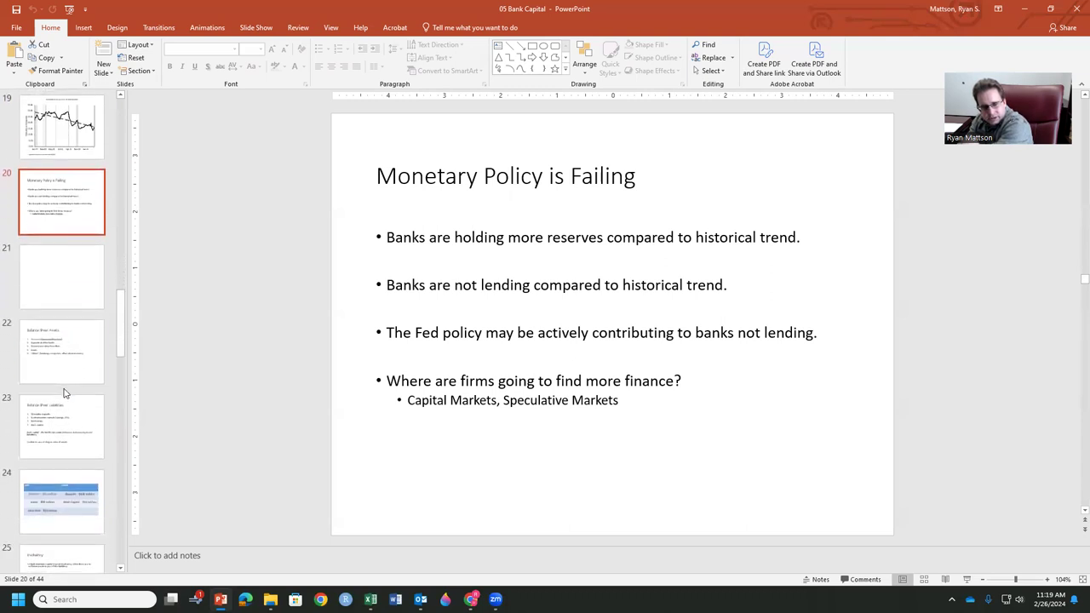
scroll(down, 3)
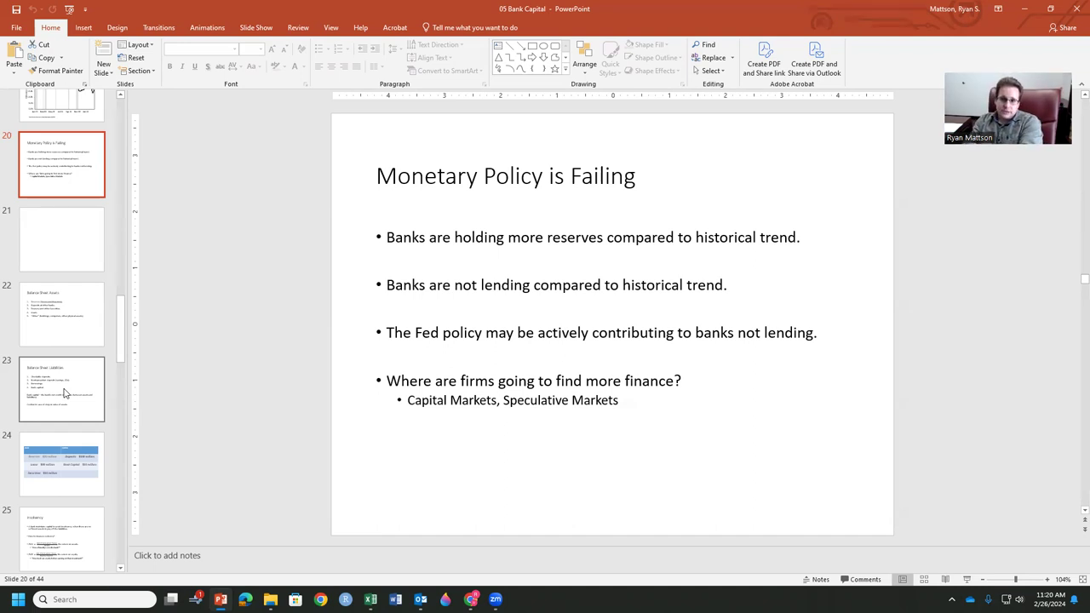
Step through the Balance Sheet Assets, balance sheet table and Insolvency slides, ending on 'Bank Capital and ROE, ROA'.
click(61, 313)
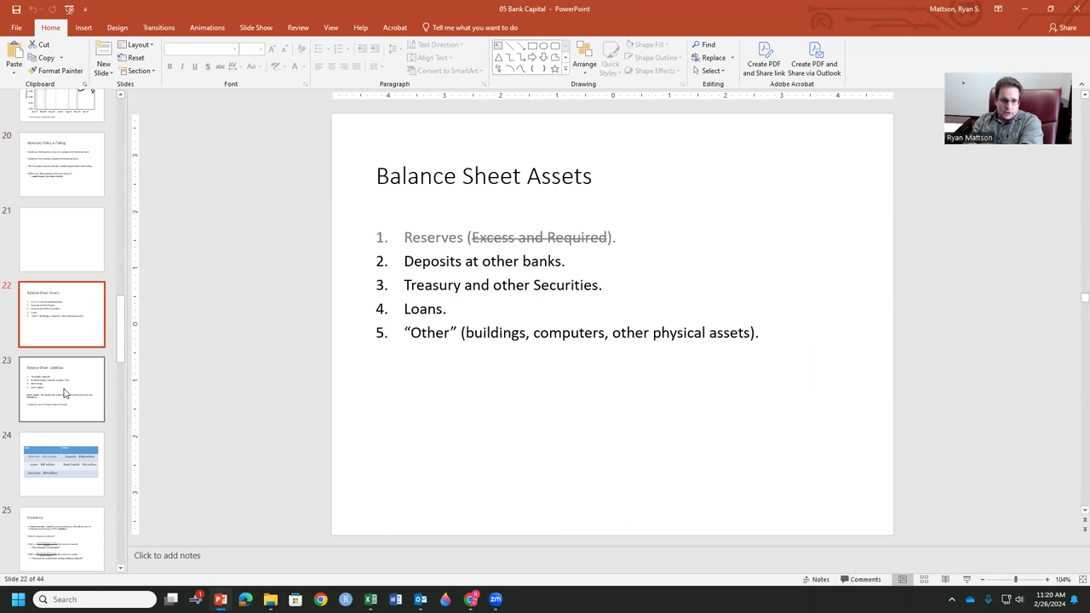
click(62, 463)
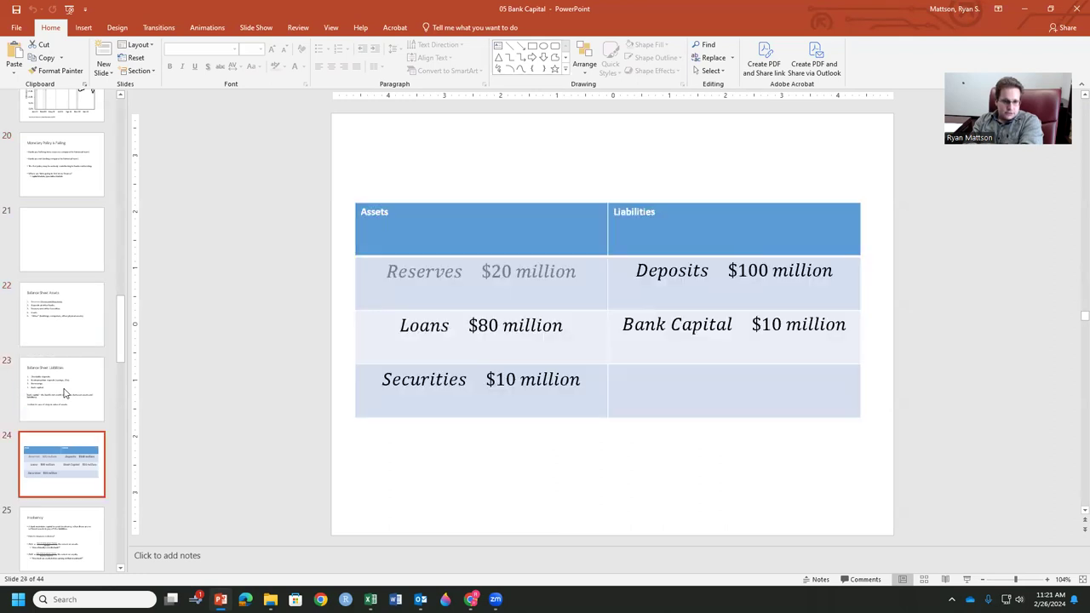
click(61, 426)
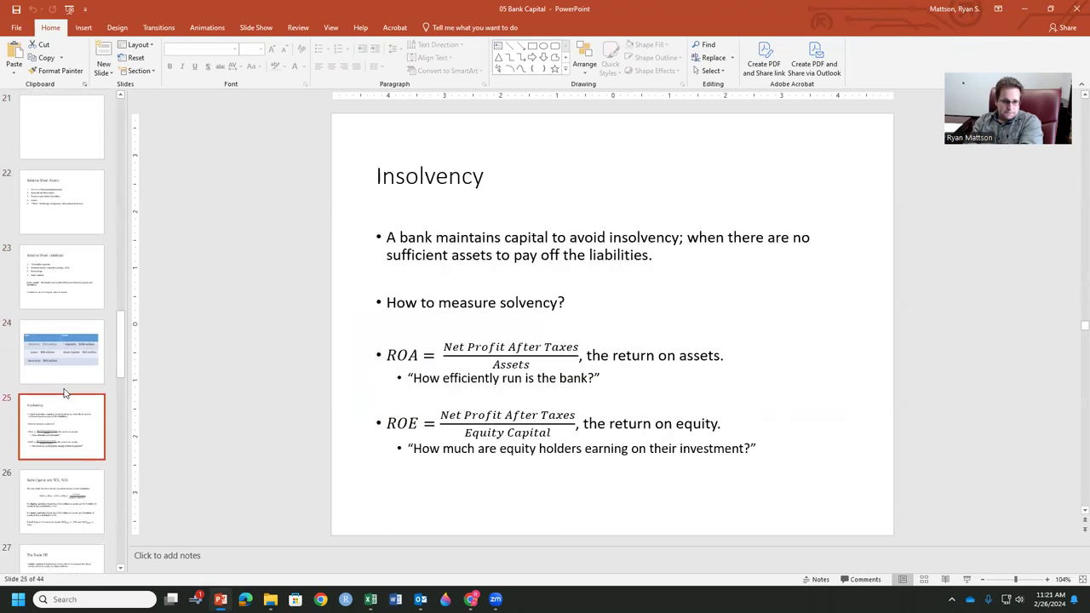
click(61, 200)
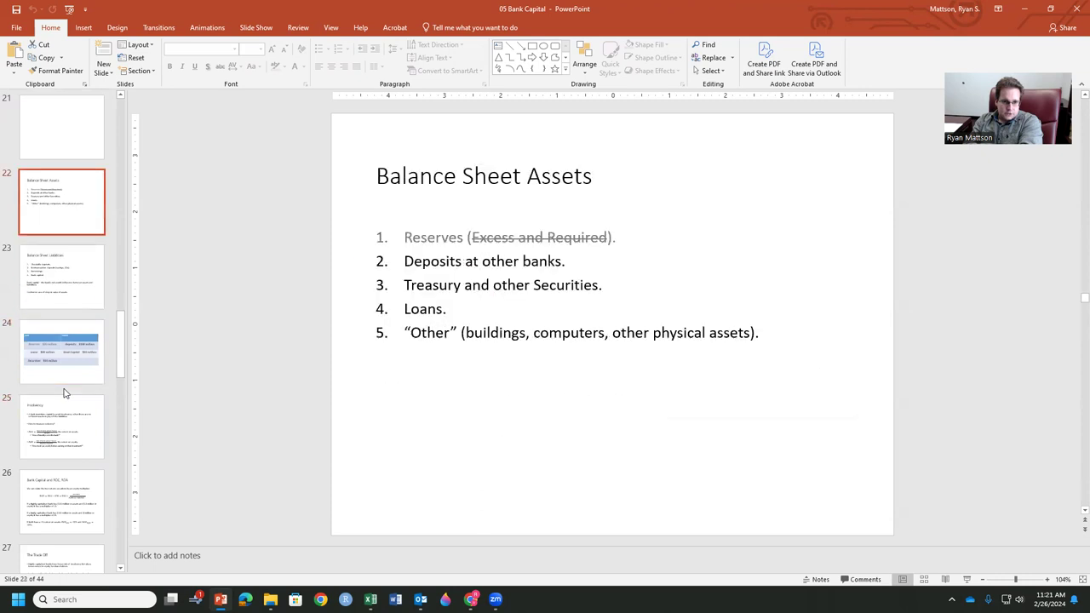
click(62, 426)
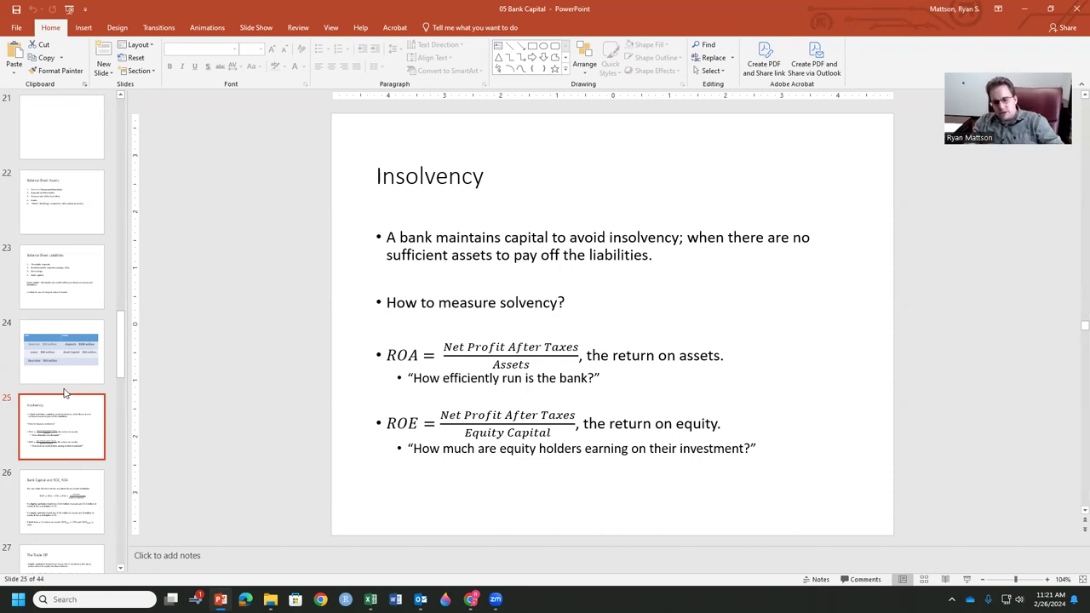
click(61, 500)
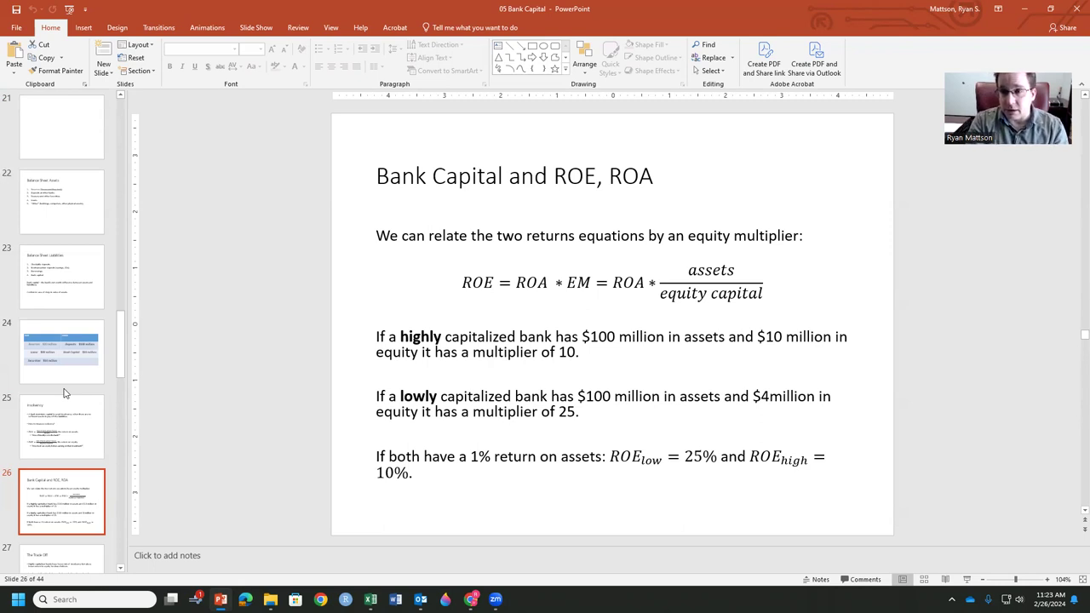
scroll(down, 3)
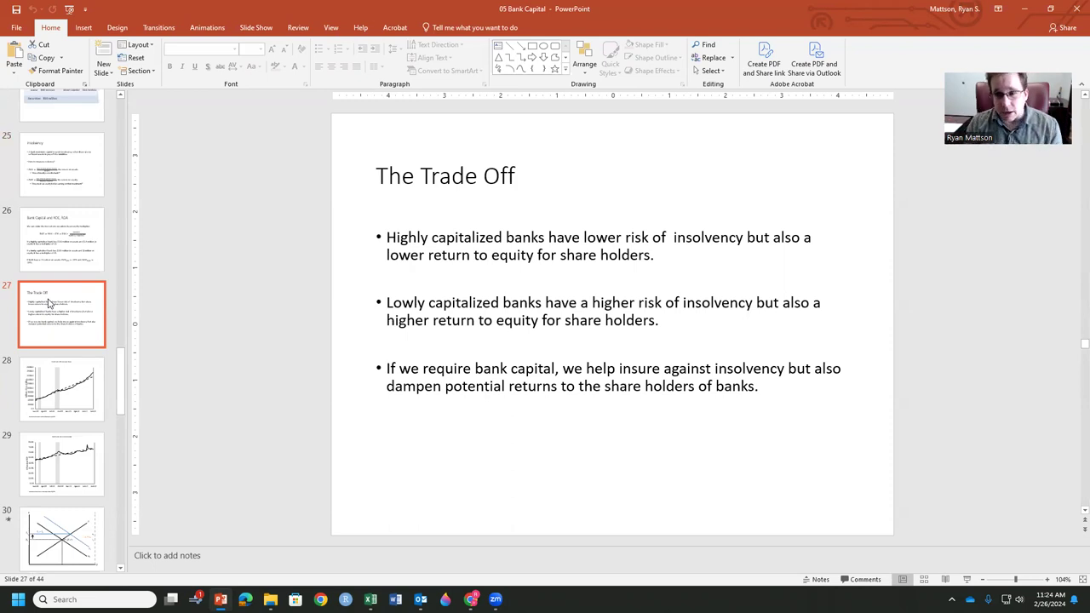
mouse_move(54, 415)
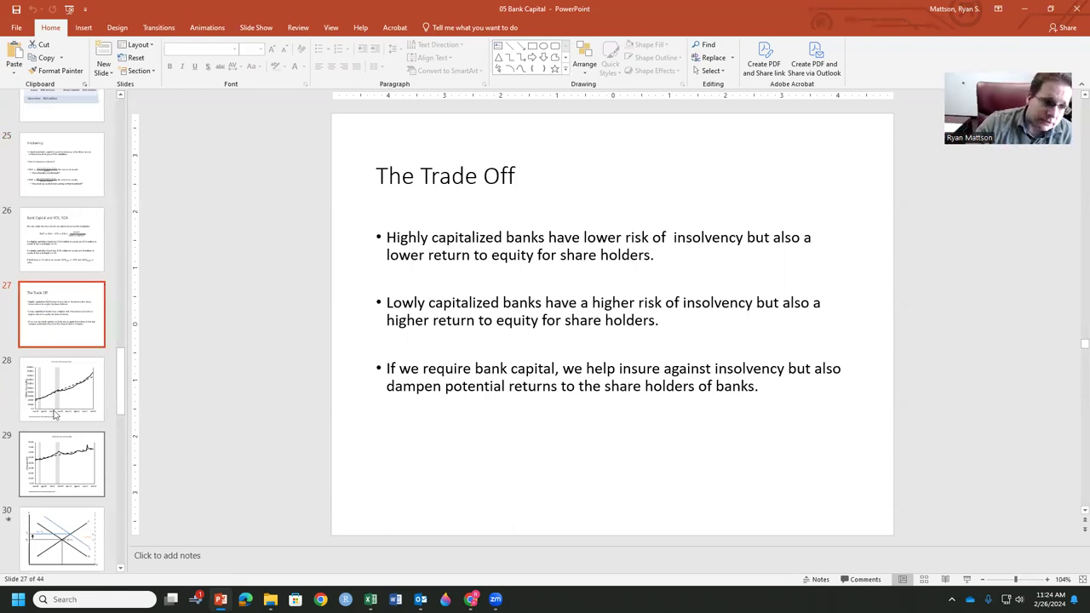
Show slide 32, 'Another Measure: Leverage', defining leverage as assets over capital.
scroll(down, 3)
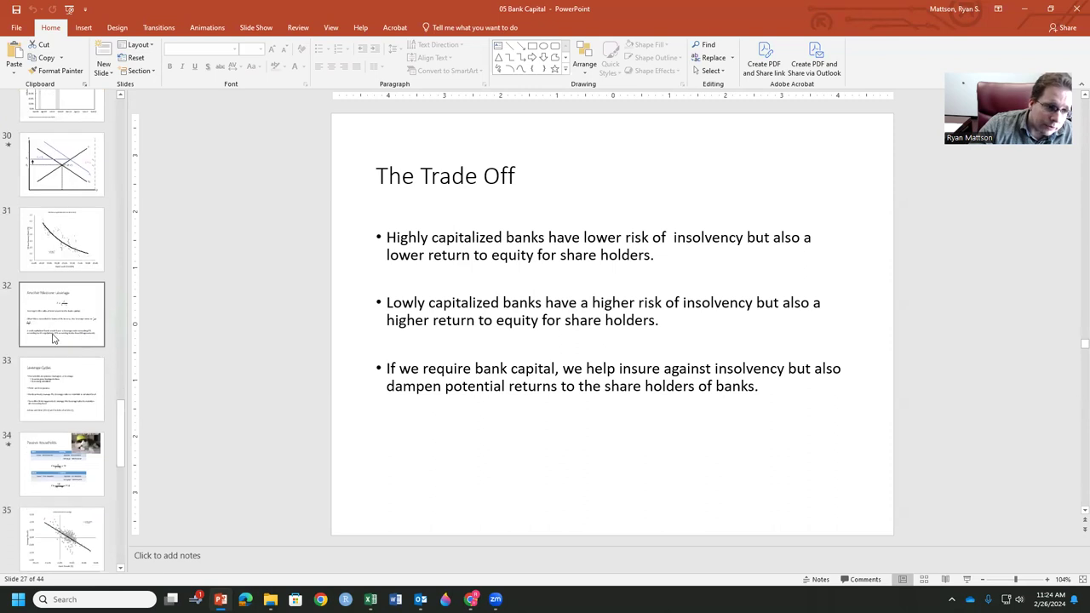
click(62, 314)
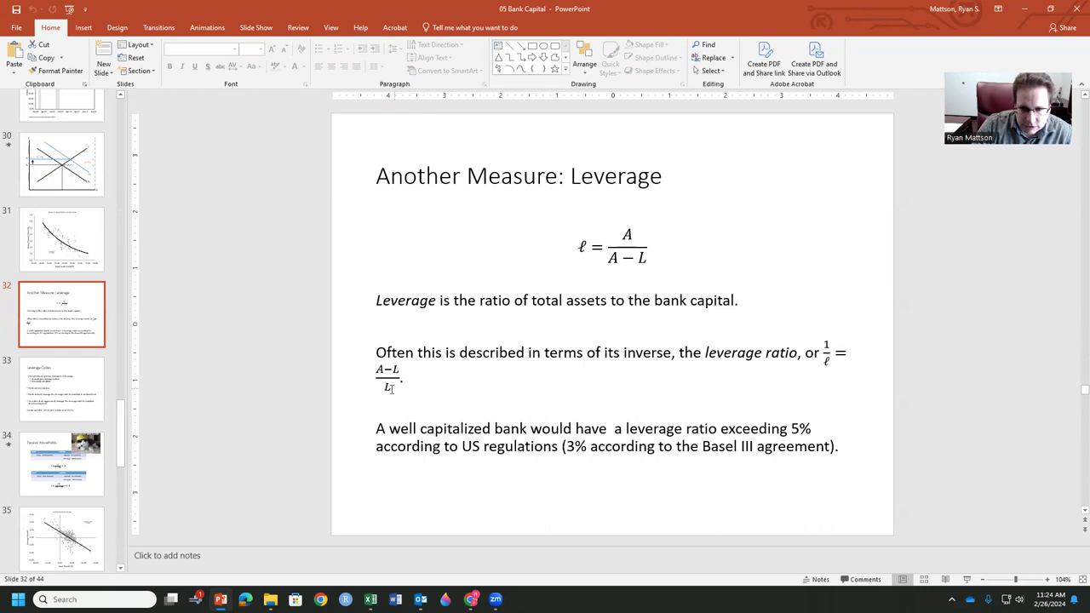
Make the leverage ratio's denominator A so the formula reads (A−L)/A, then advance to 'Passive Households'.
click(388, 383)
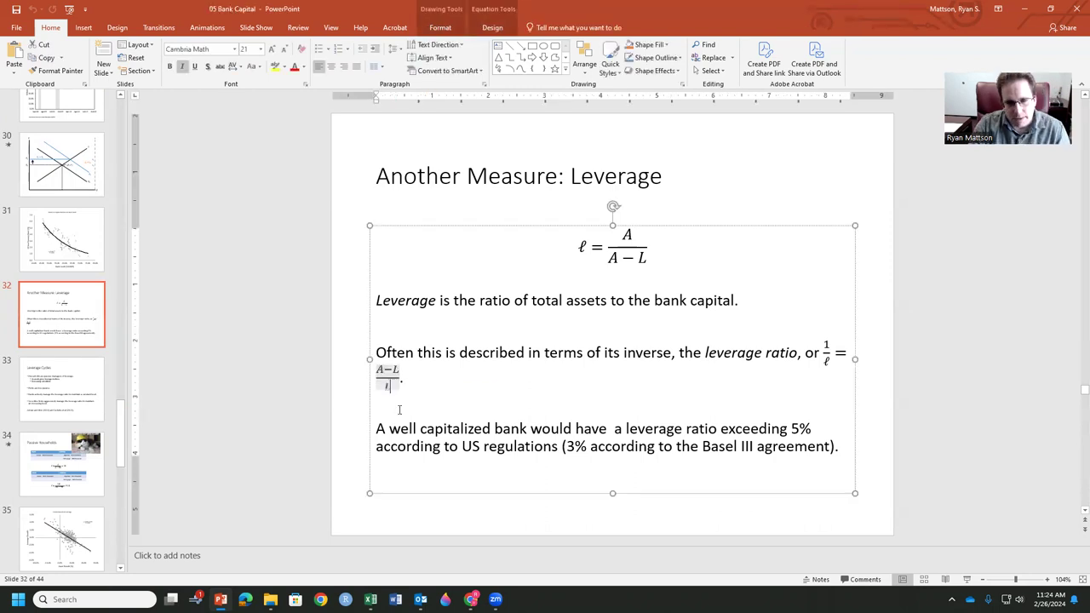
text(A)
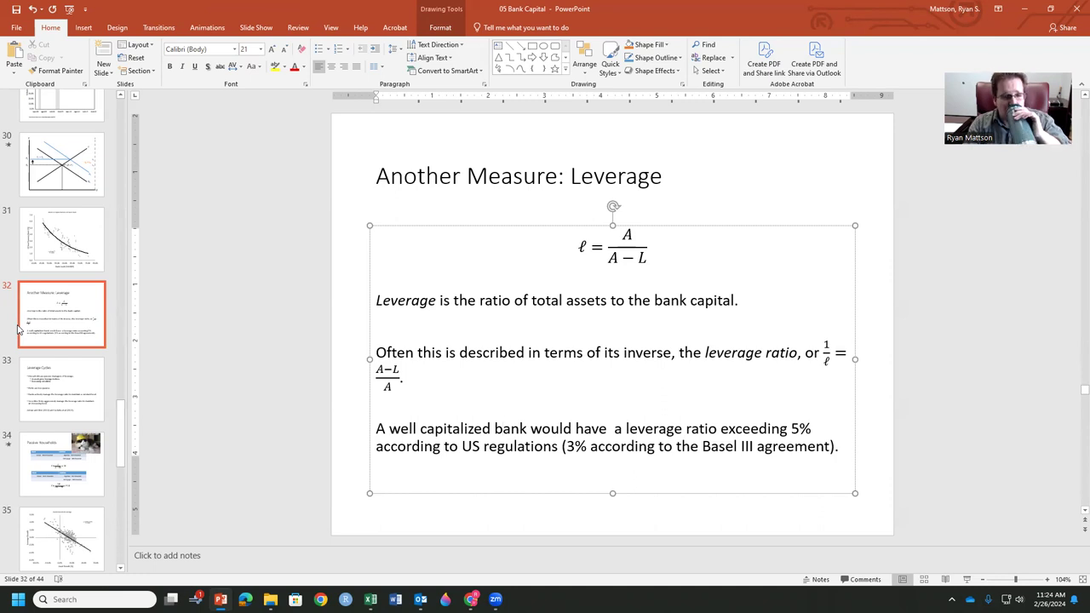
click(502, 429)
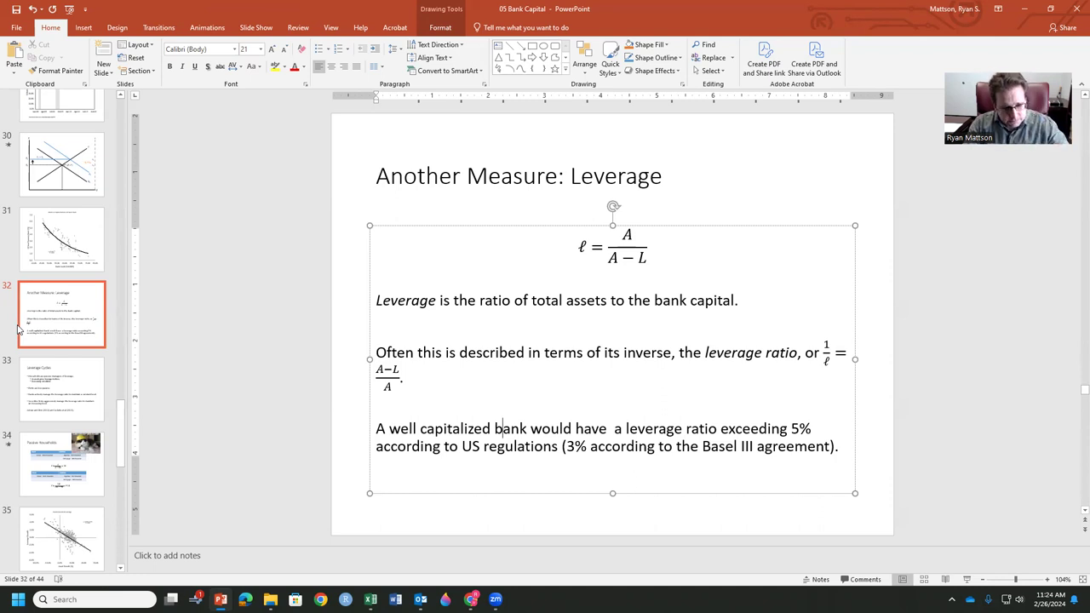
mouse_move(62, 339)
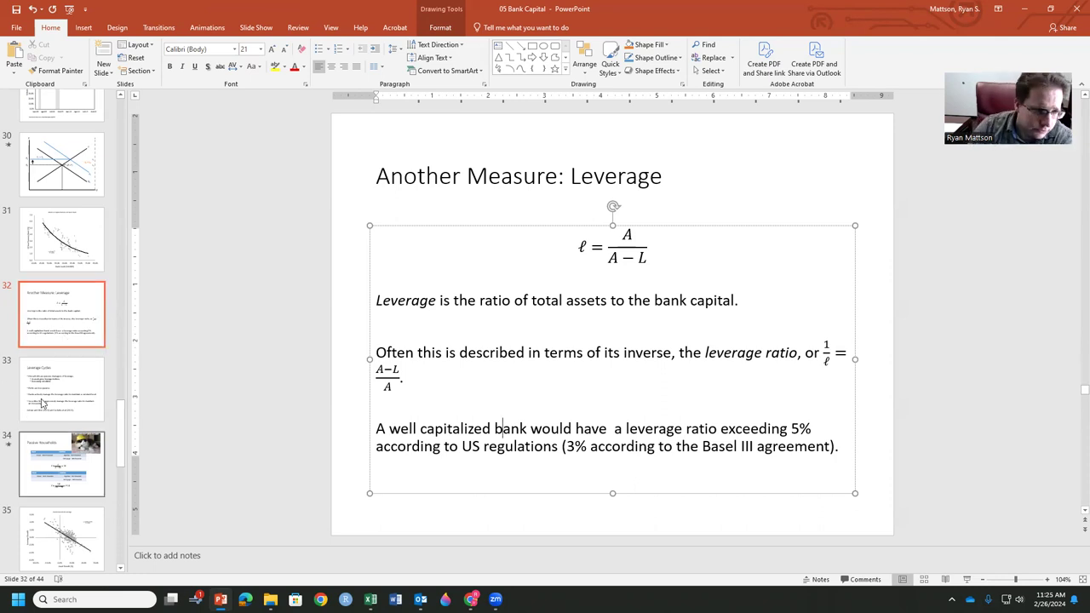
click(61, 389)
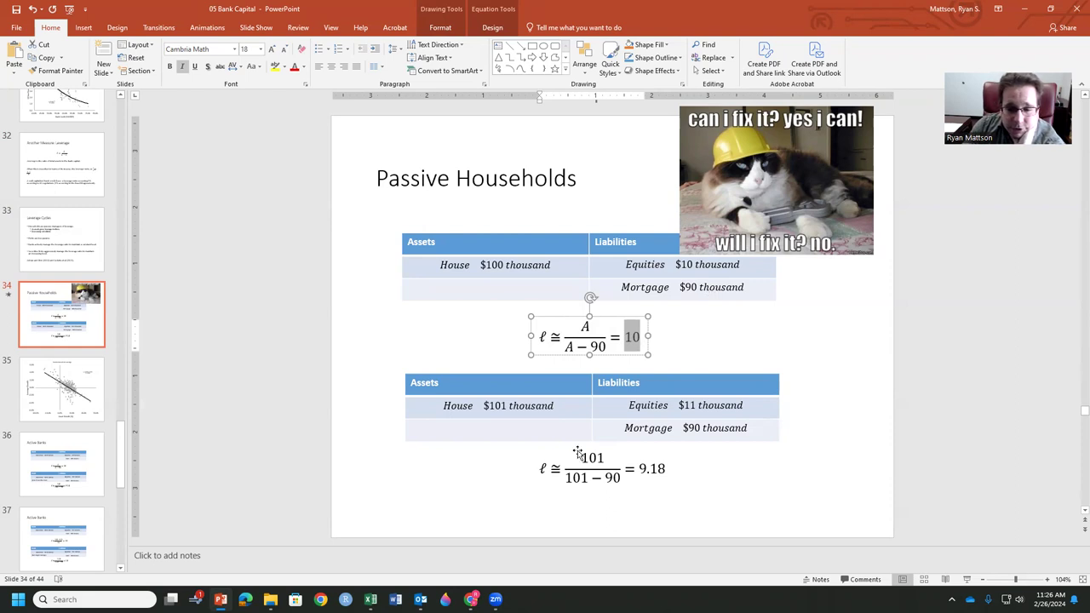
mouse_move(687, 420)
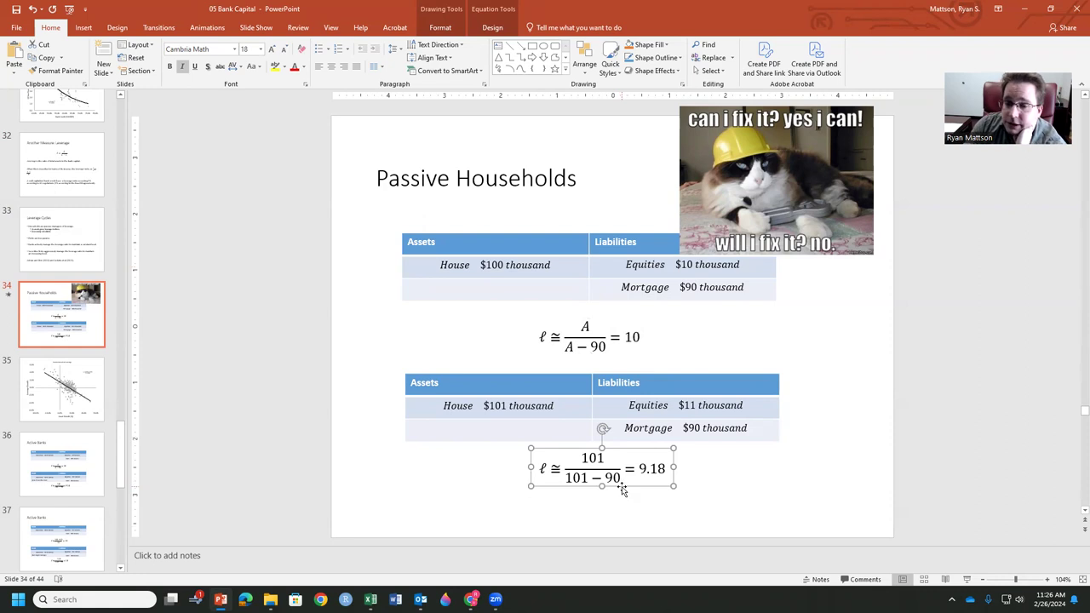
Show slide 35, the Passive Household Leverage chart with its downward-sloping fitted line.
click(61, 388)
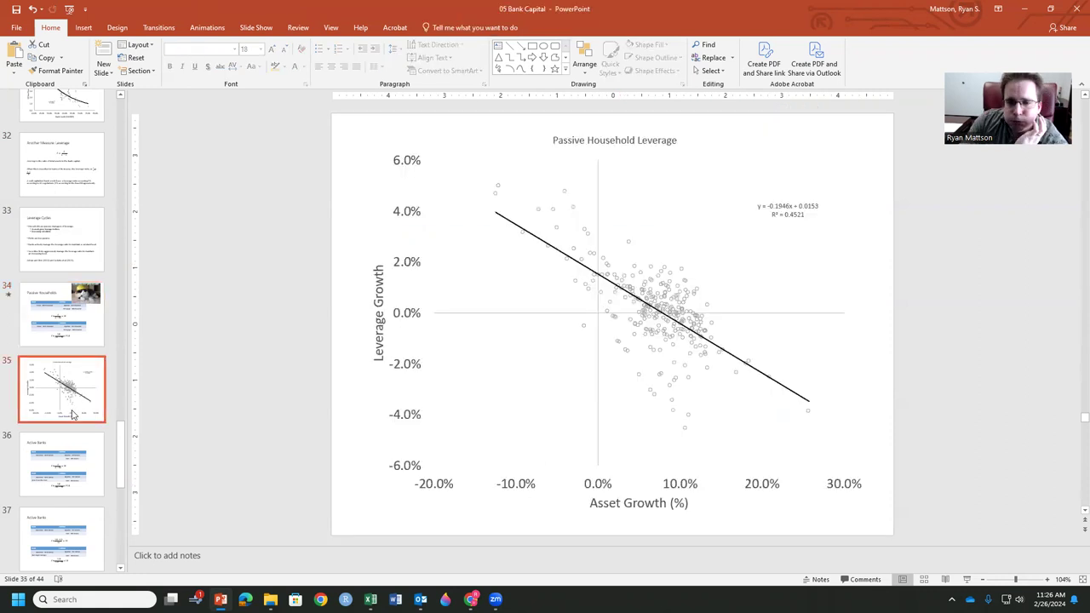
mouse_move(604, 219)
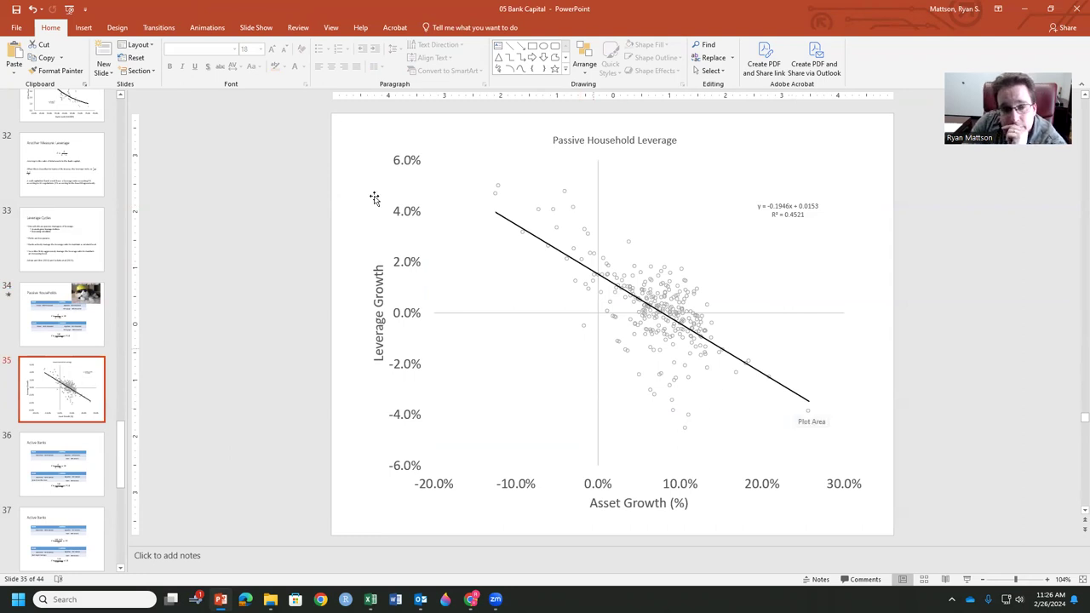
mouse_move(817, 405)
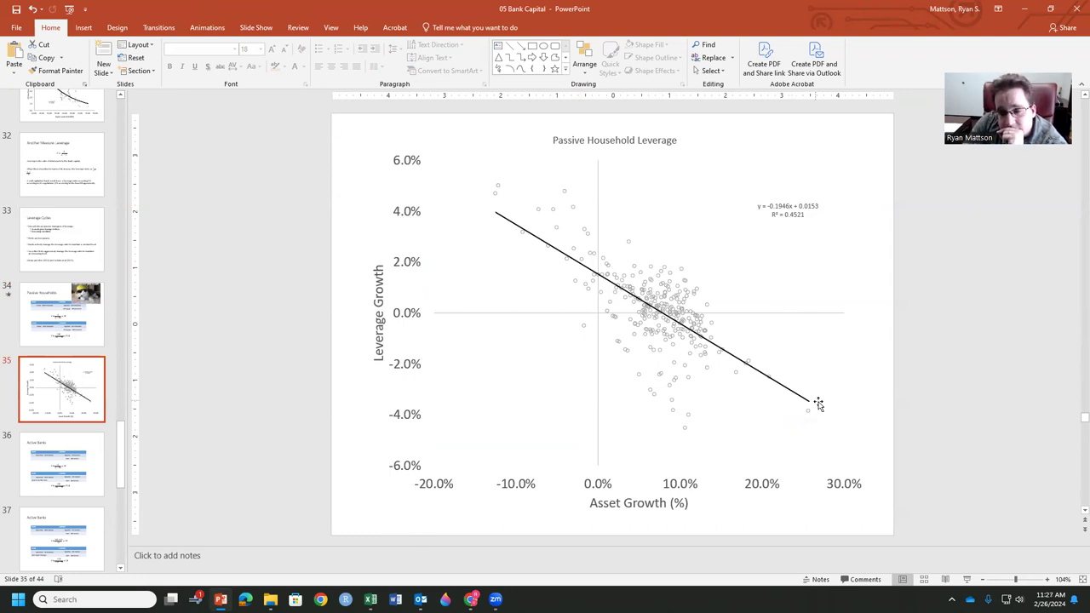
mouse_move(817, 402)
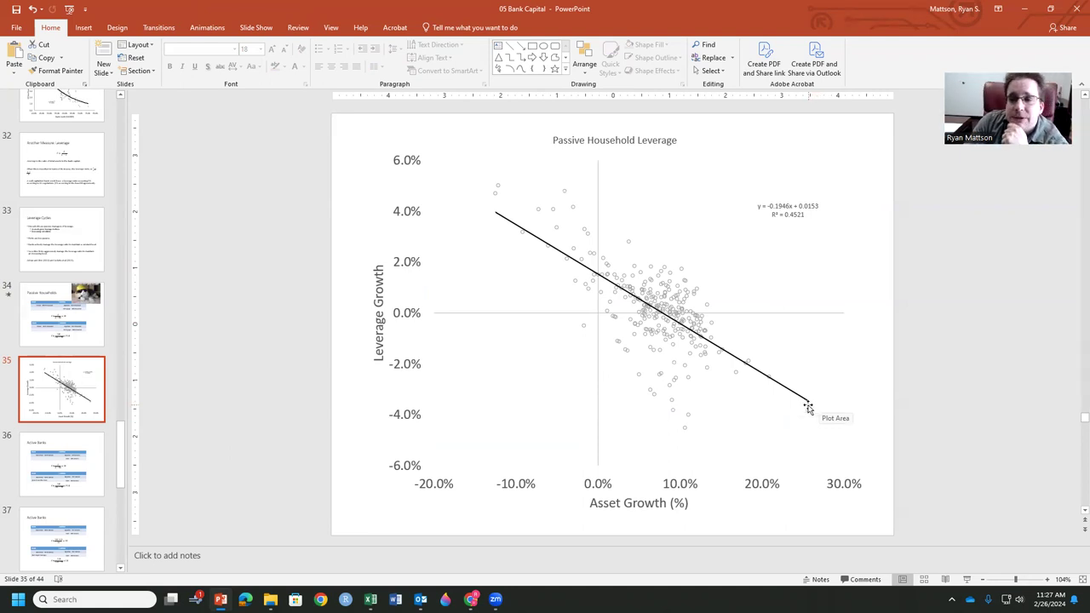
mouse_move(843, 484)
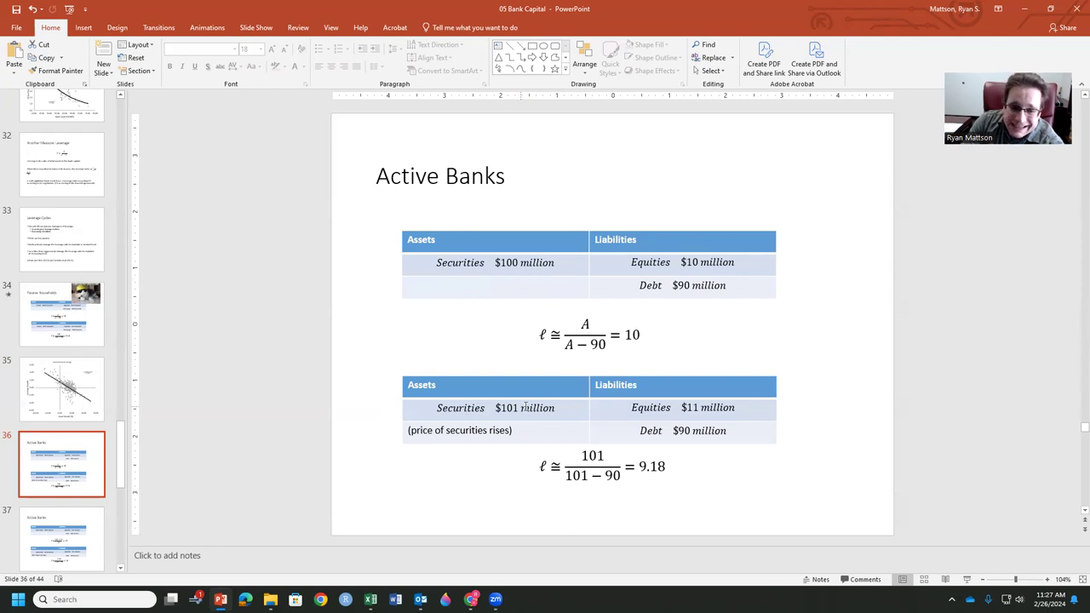
Select the second balance sheet table, then show slide 38, the flat Active Credit Union Leverage scatter.
click(525, 408)
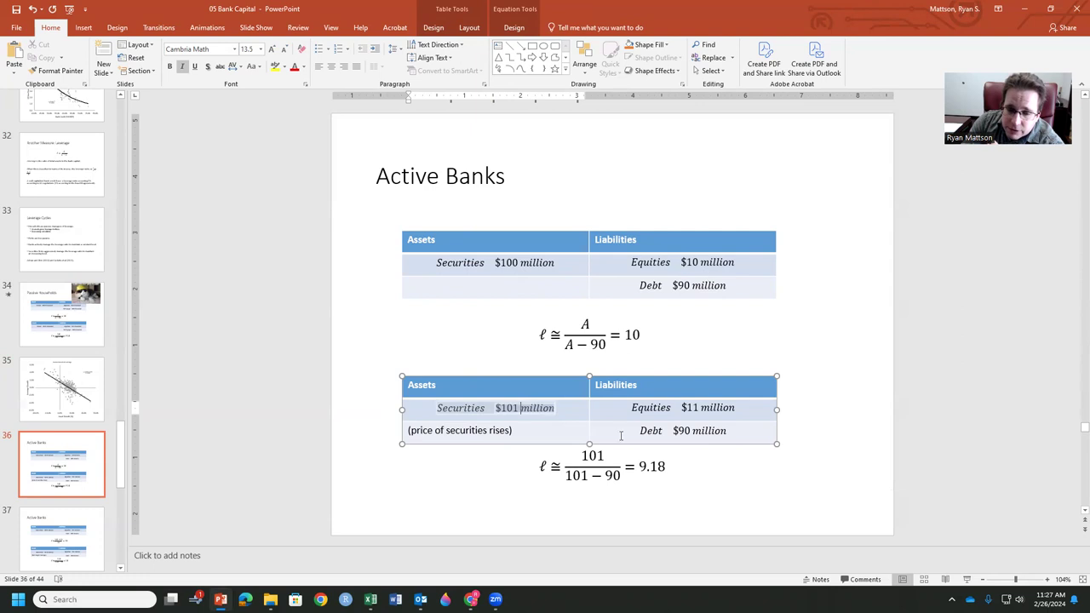
click(62, 538)
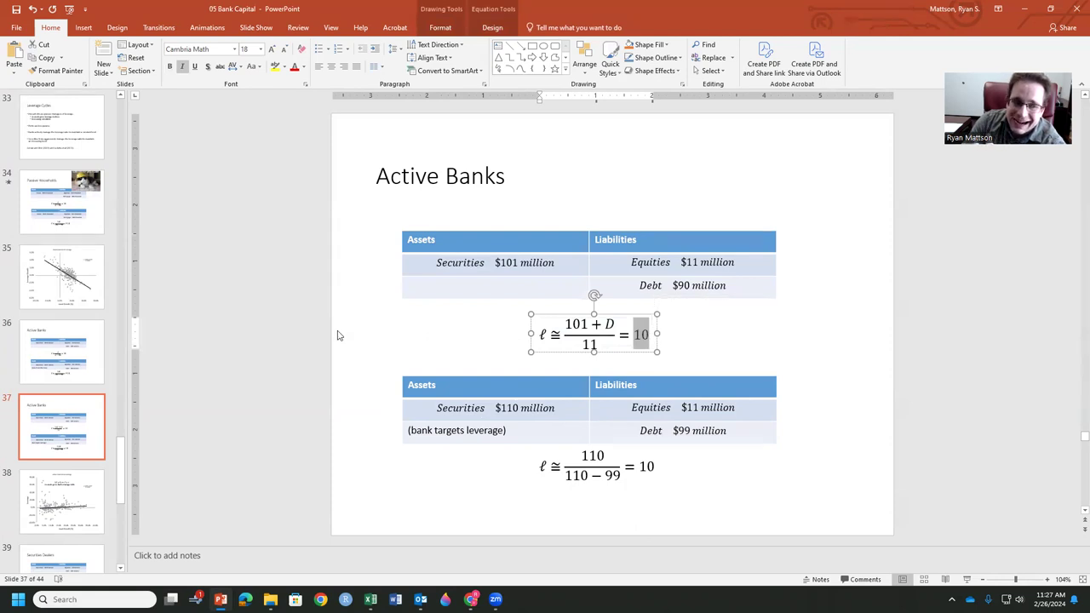
click(61, 500)
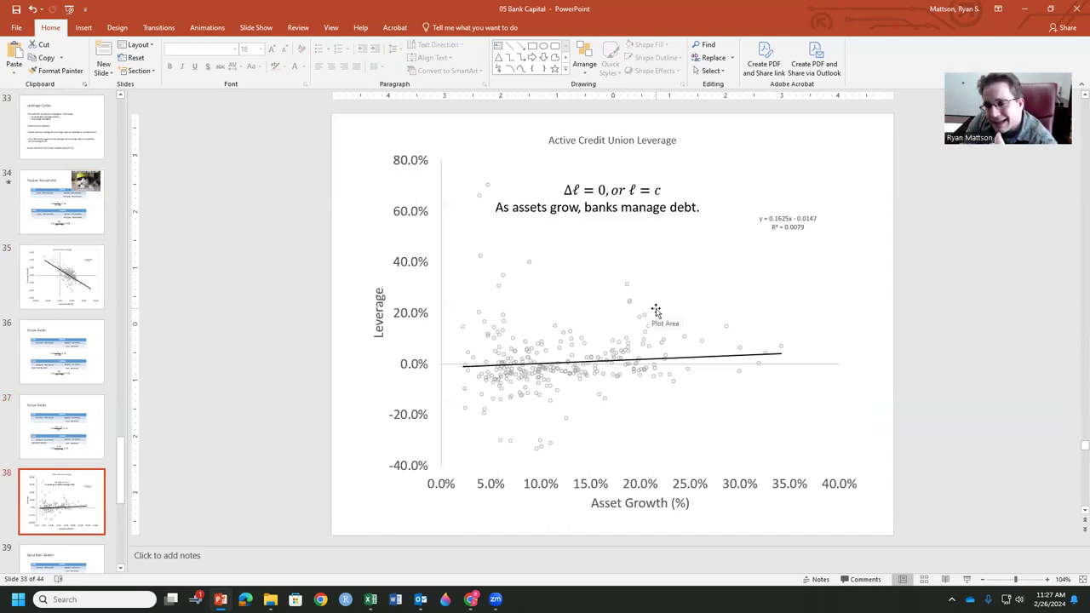
mouse_move(569, 367)
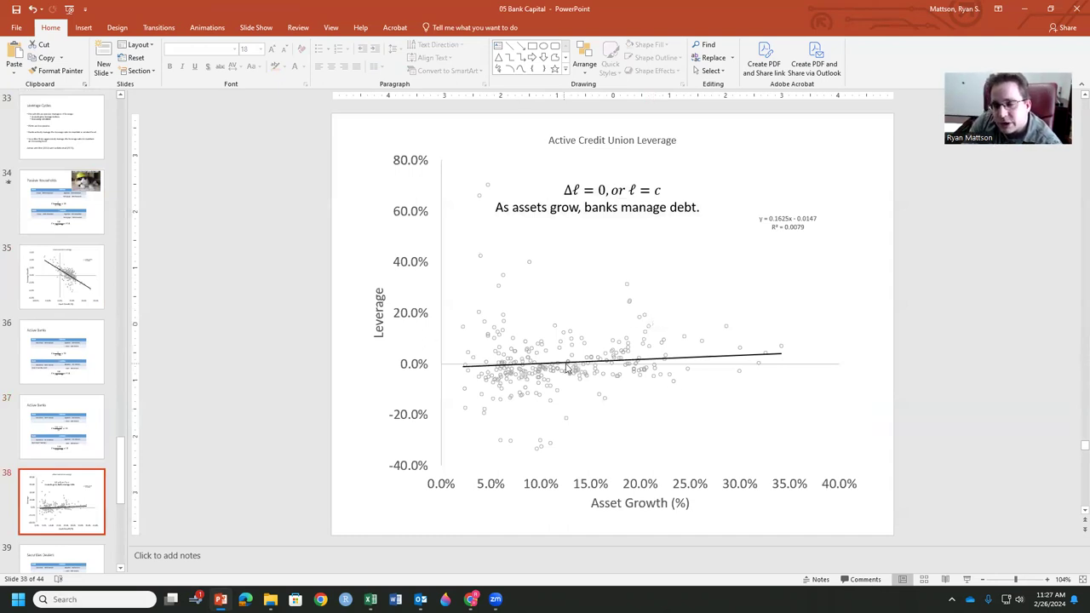
mouse_move(569, 368)
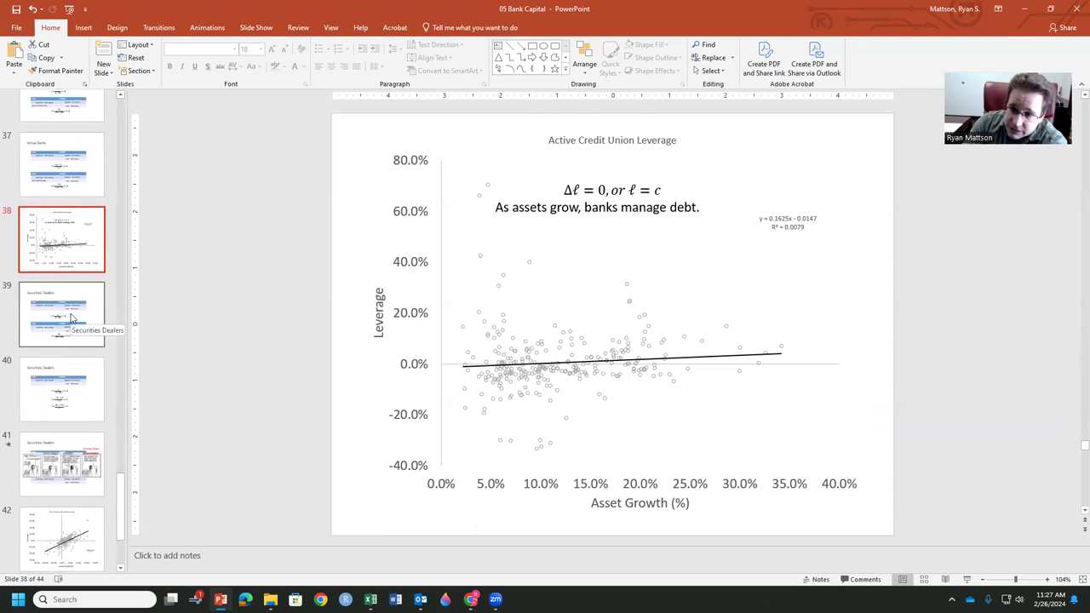
Show slide 40, 'Securities Dealers', with leverage rising from 9.18 to 11 via added debt of 20.
click(61, 313)
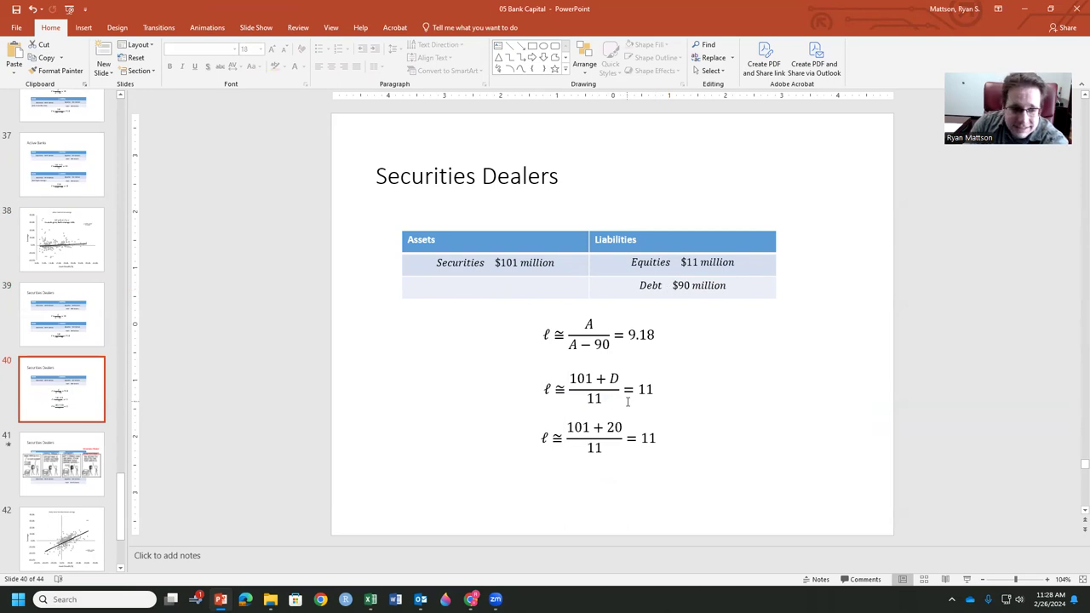
Show slide 41, the Securities Dealers amplifier comic over the $121M balance sheet.
click(61, 463)
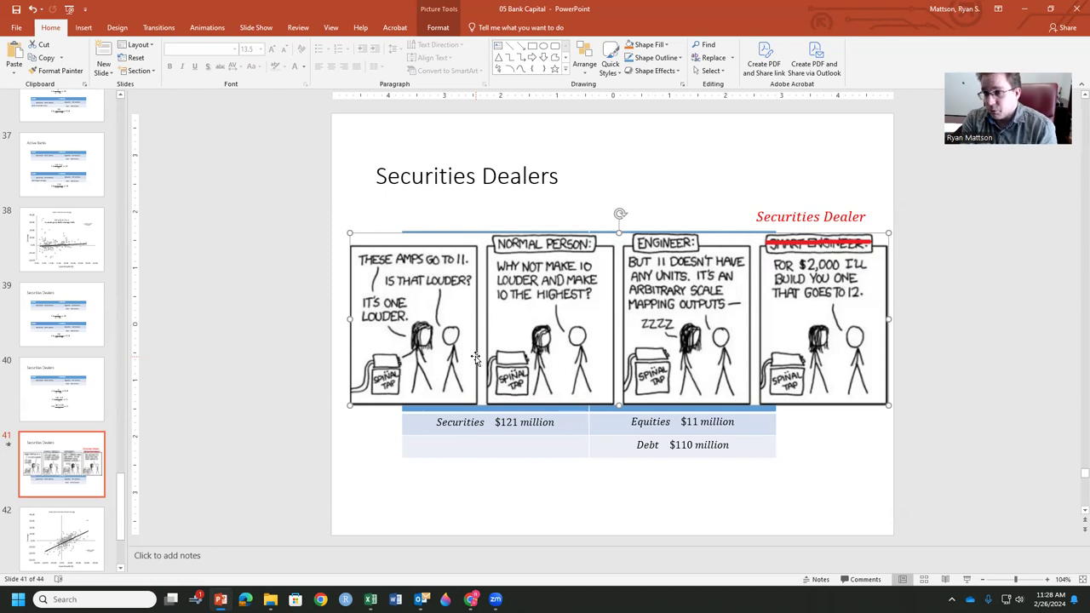
mouse_move(552, 296)
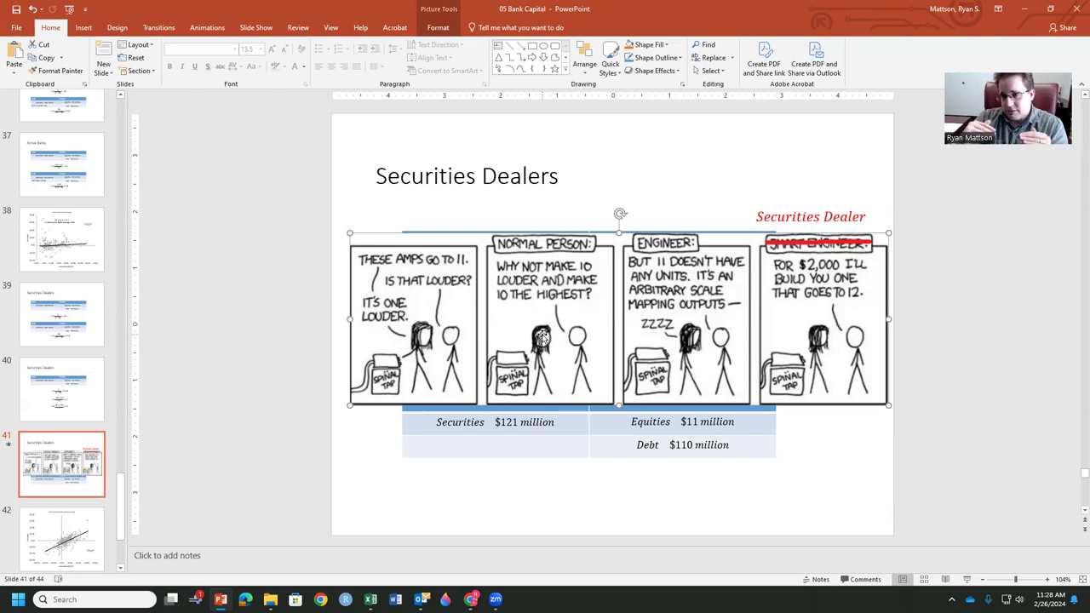
mouse_move(705, 298)
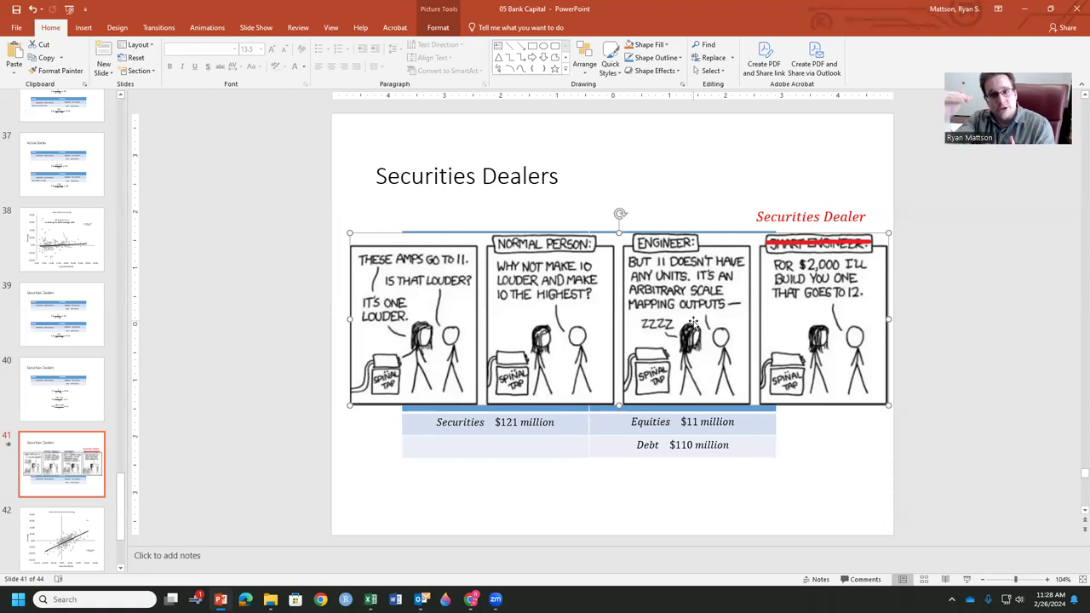
Show slide 42, the Really Active Securities Dealer Leverage scatter with its steep rising trend.
click(61, 426)
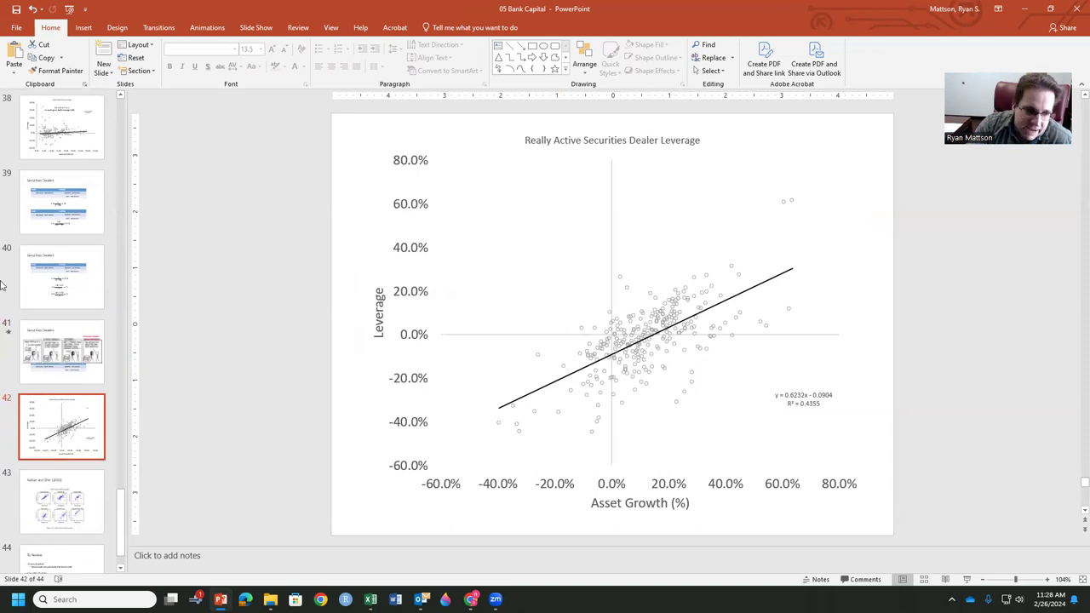
scroll(down, 3)
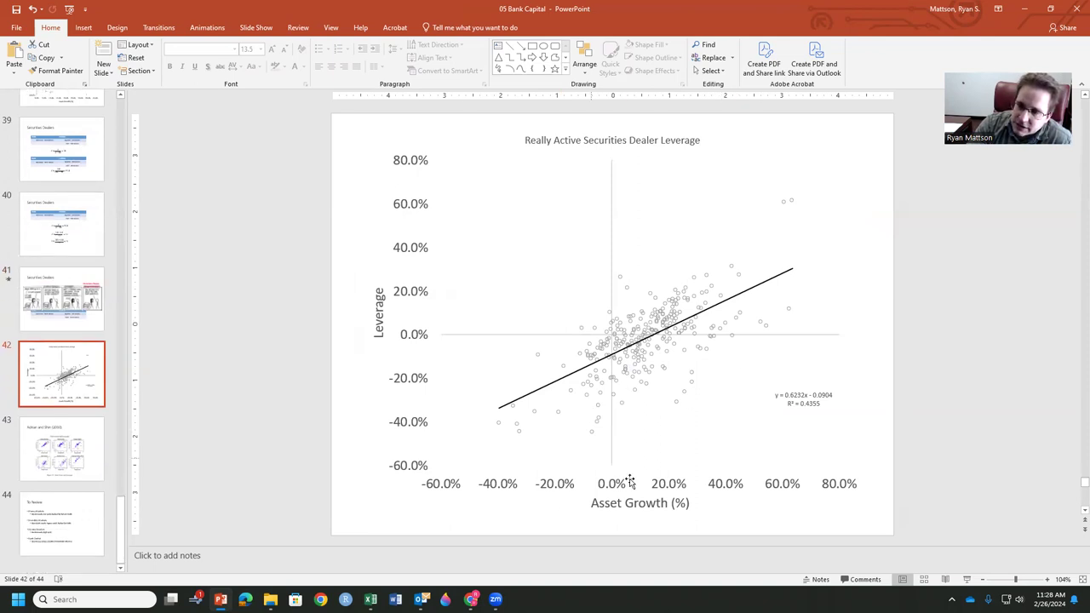
mouse_move(742, 286)
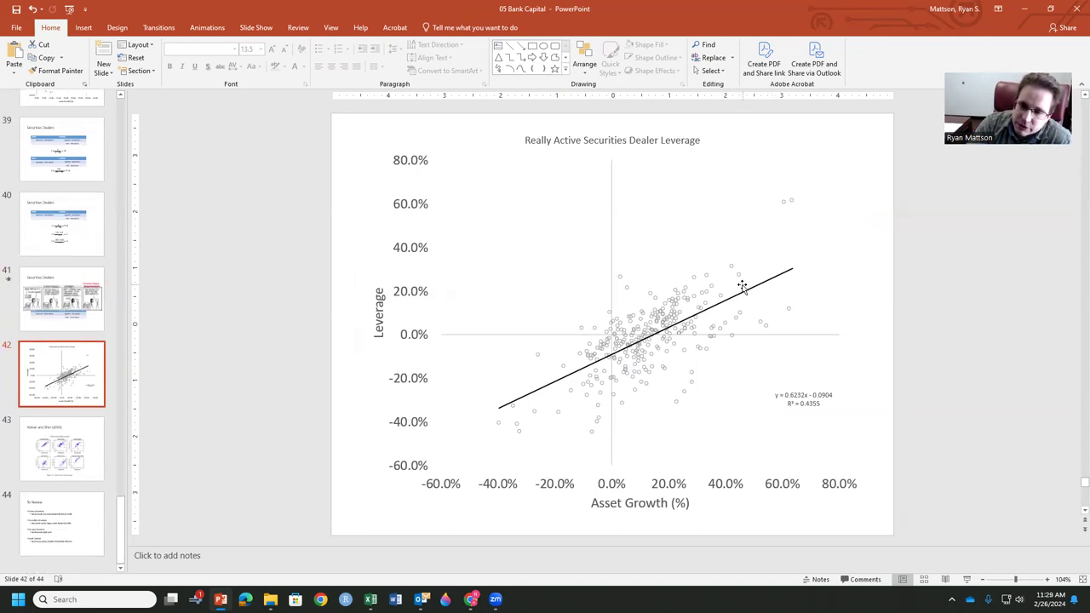
Show slide 43, 'Adrian and Shin (2010)', with total assets and leverage panels for six investment banks.
click(61, 450)
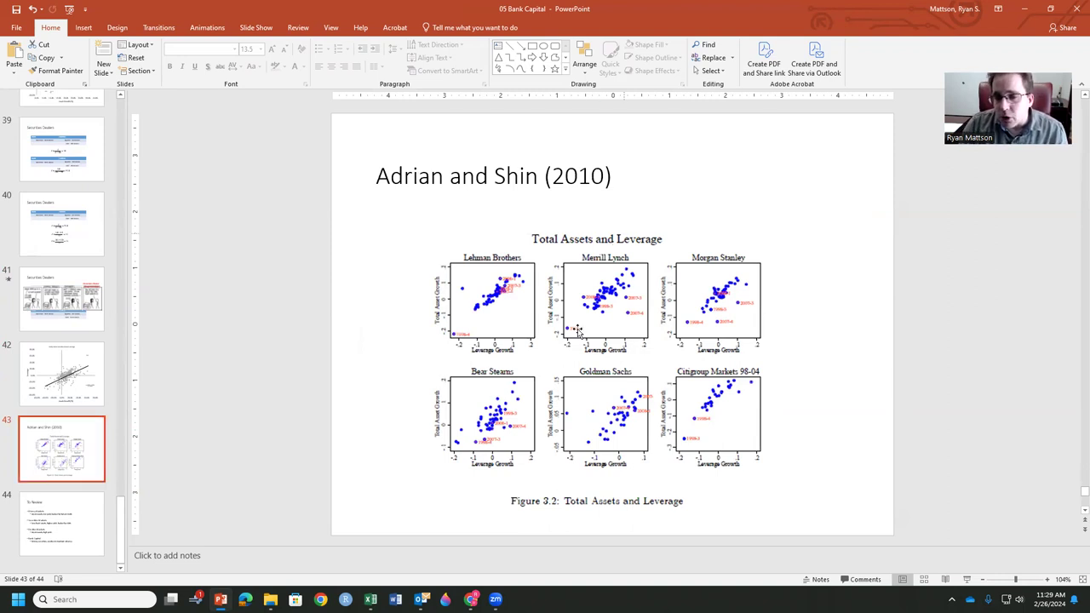
mouse_move(644, 375)
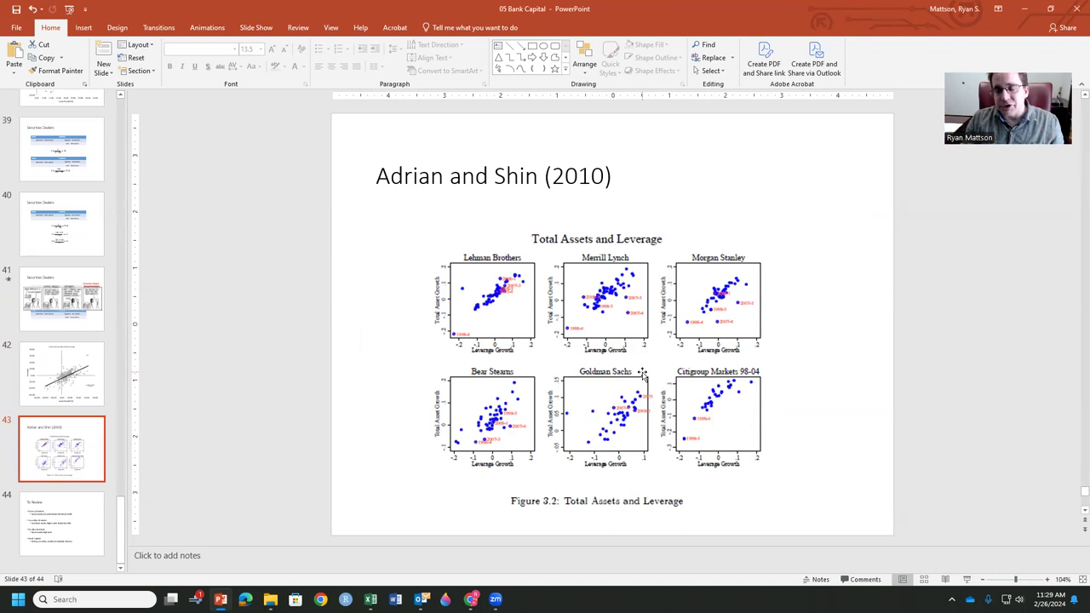
mouse_move(781, 405)
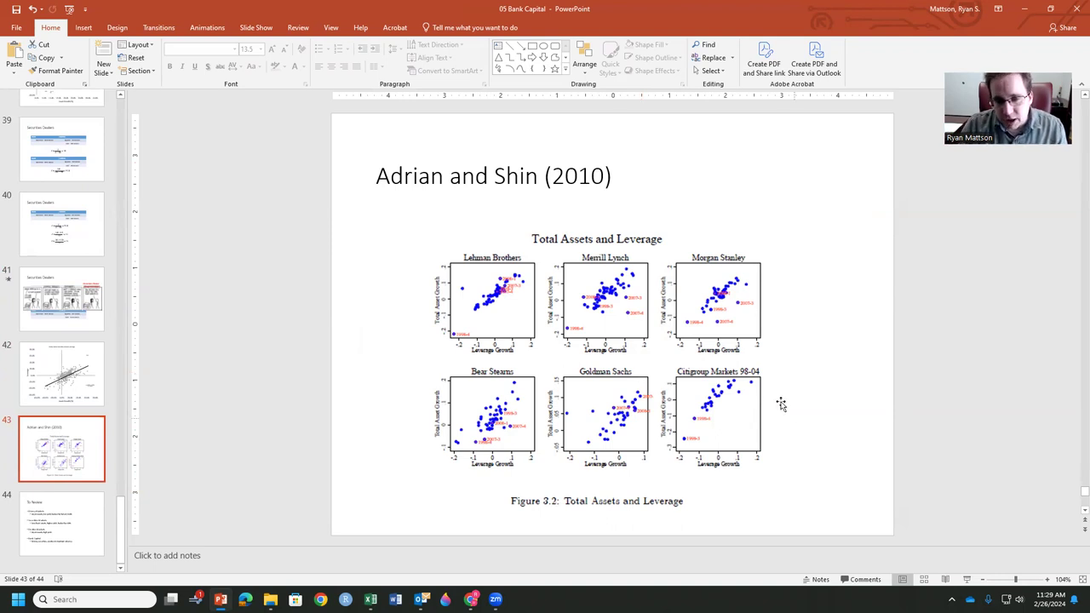
mouse_move(748, 423)
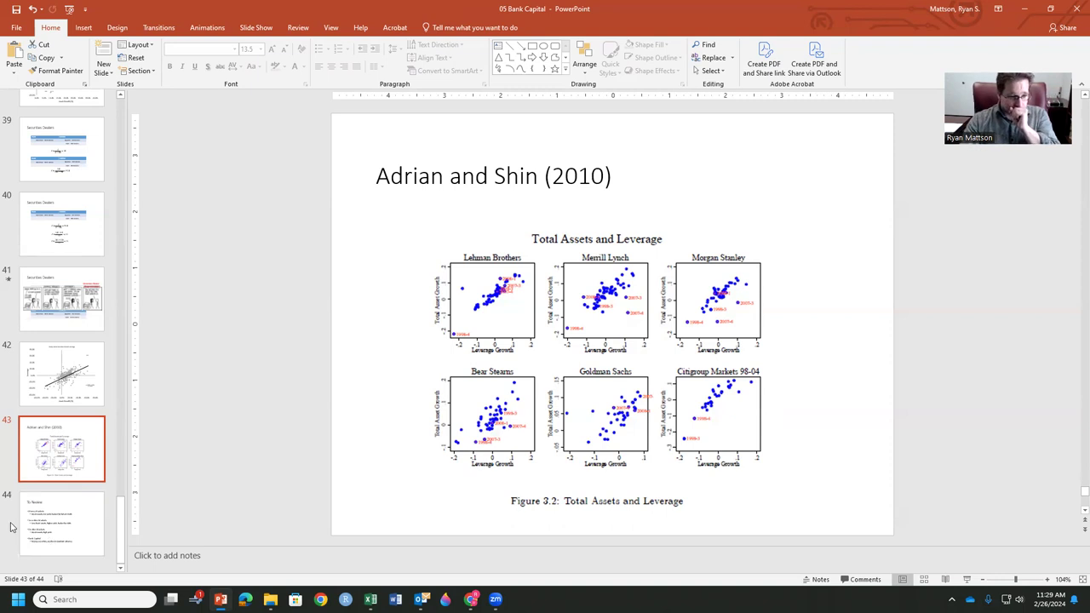
Show slide 44 'To Review' summarising money, securities, equities markets and bank capital.
click(61, 524)
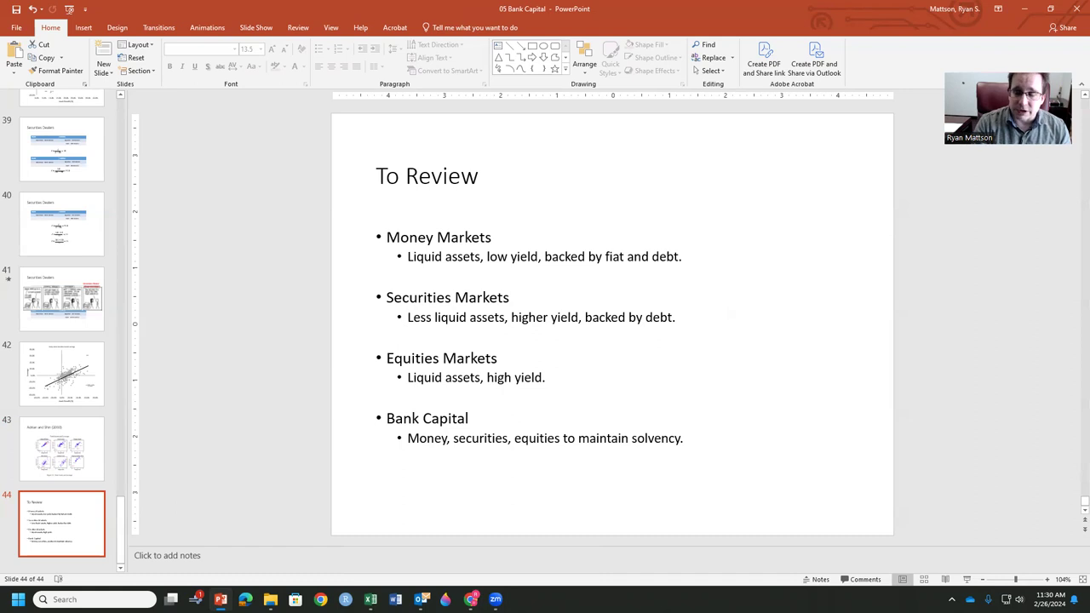
mouse_move(919, 5)
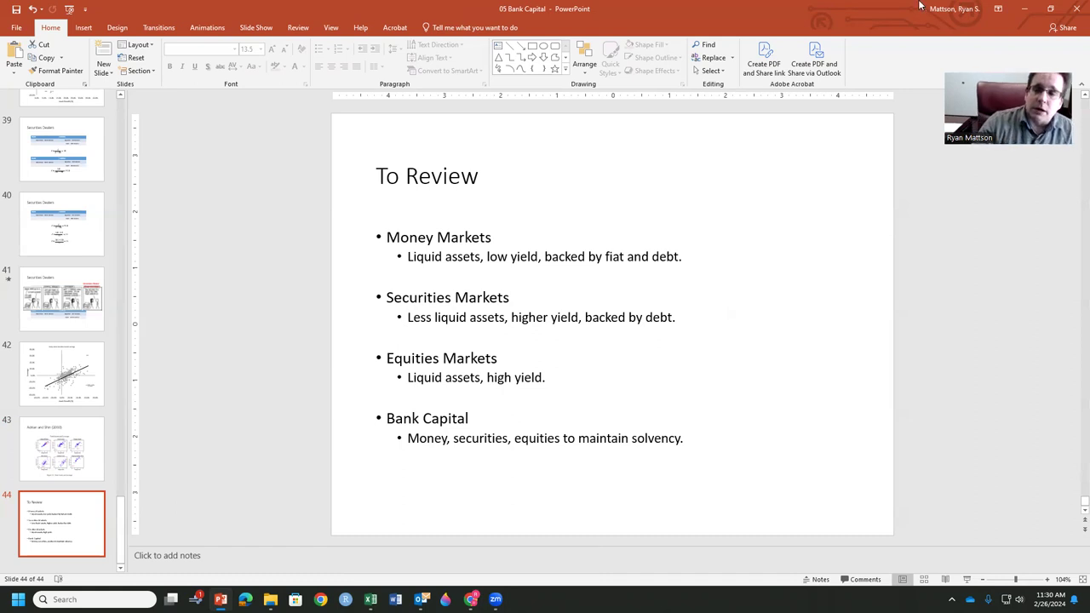